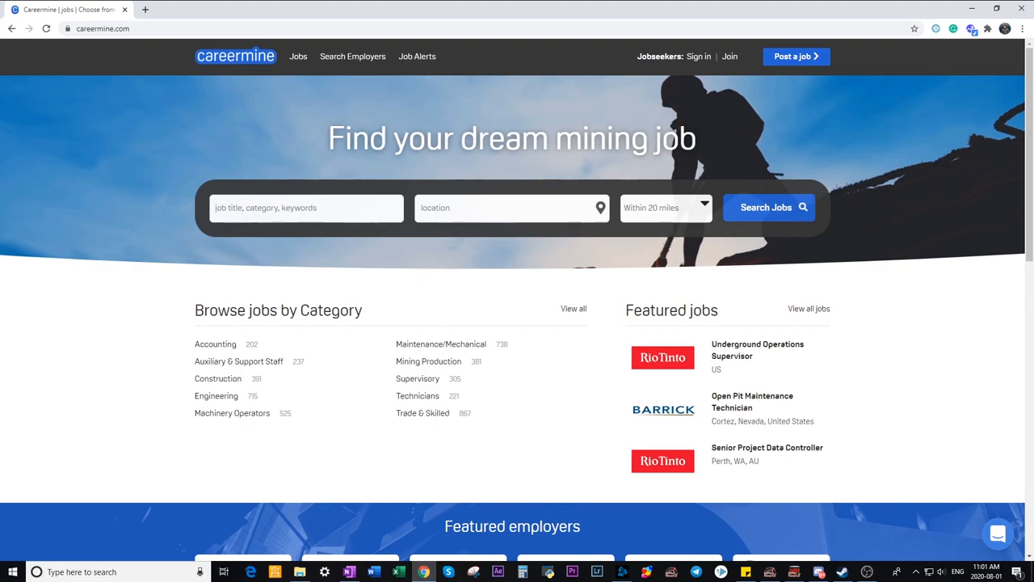
# - Enter keywords 'mining engineer', location Canada (CA), and a 'Within 100 miles' radius
pyautogui.click(306, 208)
pyautogui.write('mining engineer')
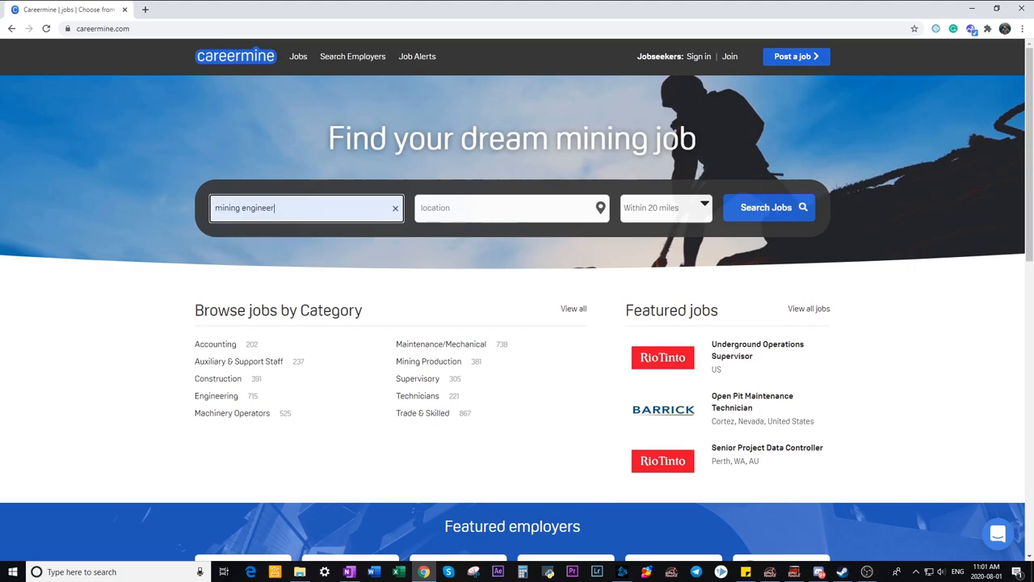
pyautogui.write('c')
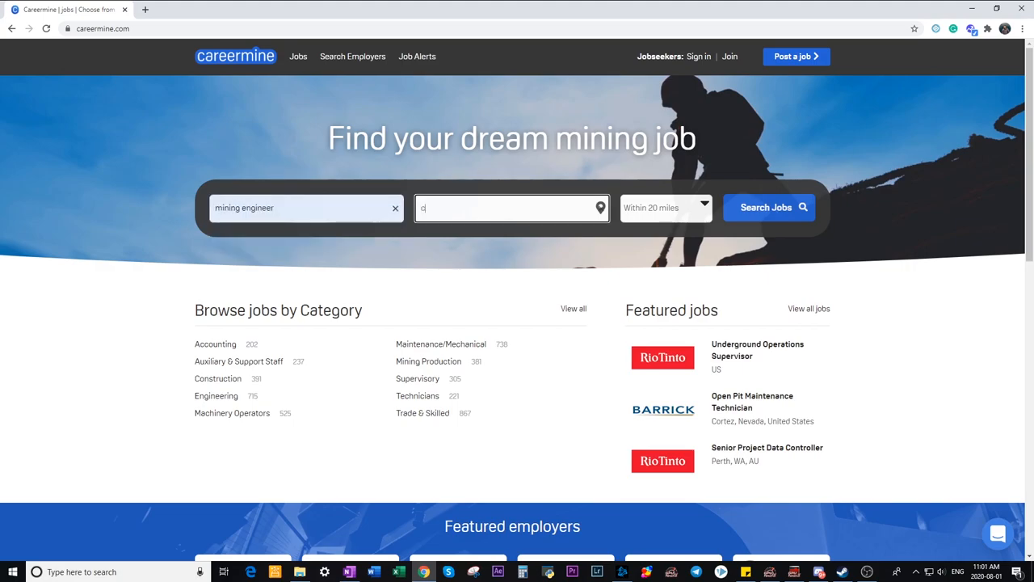
pyautogui.write('anada')
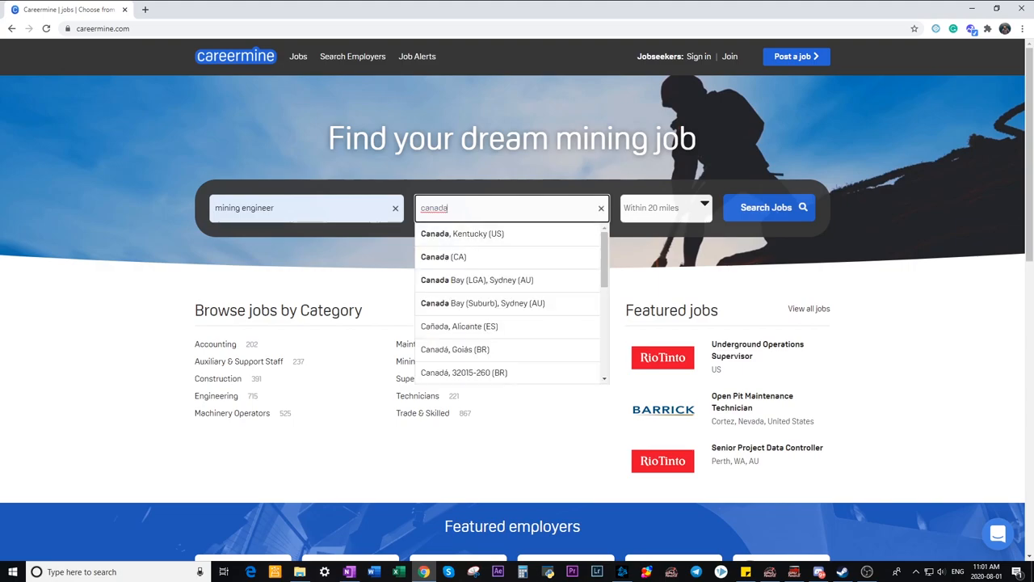
pyautogui.moveTo(443, 256)
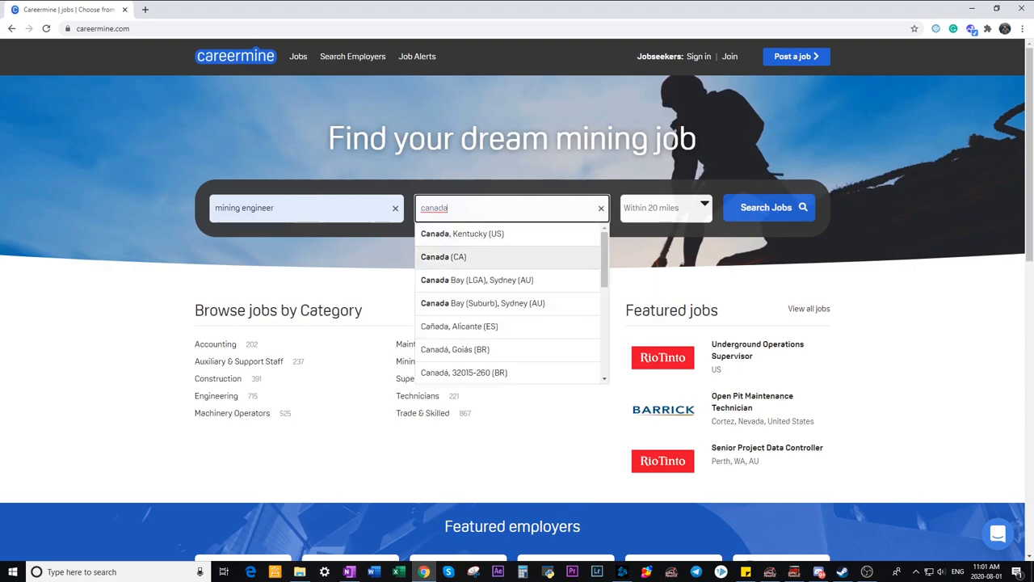
pyautogui.click(443, 256)
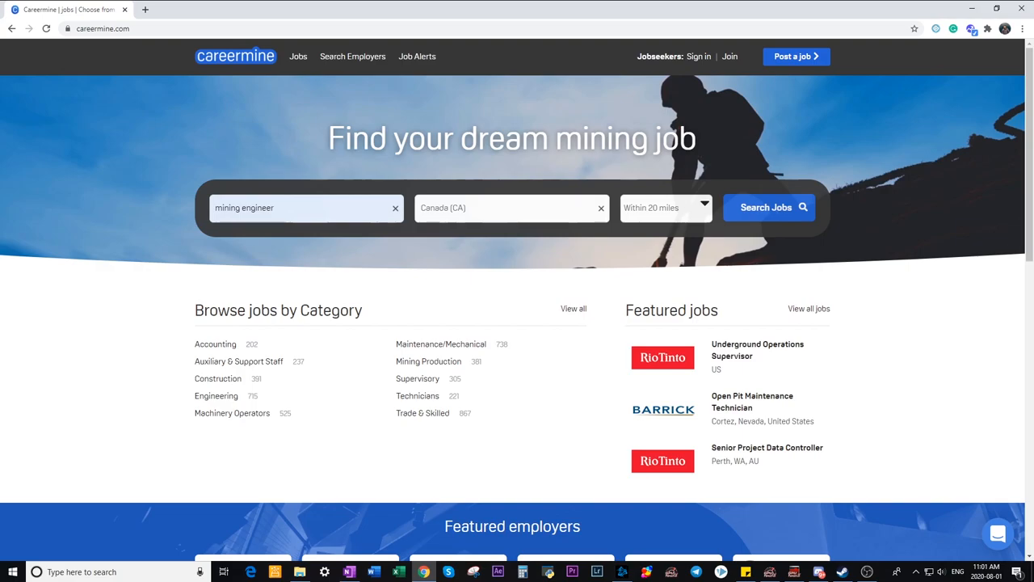
pyautogui.click(666, 208)
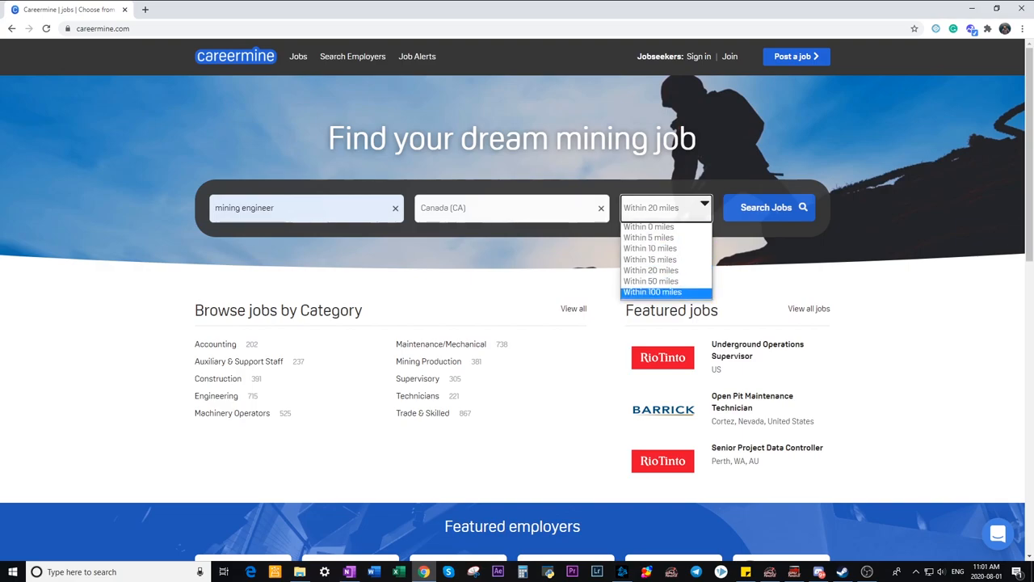
pyautogui.click(652, 292)
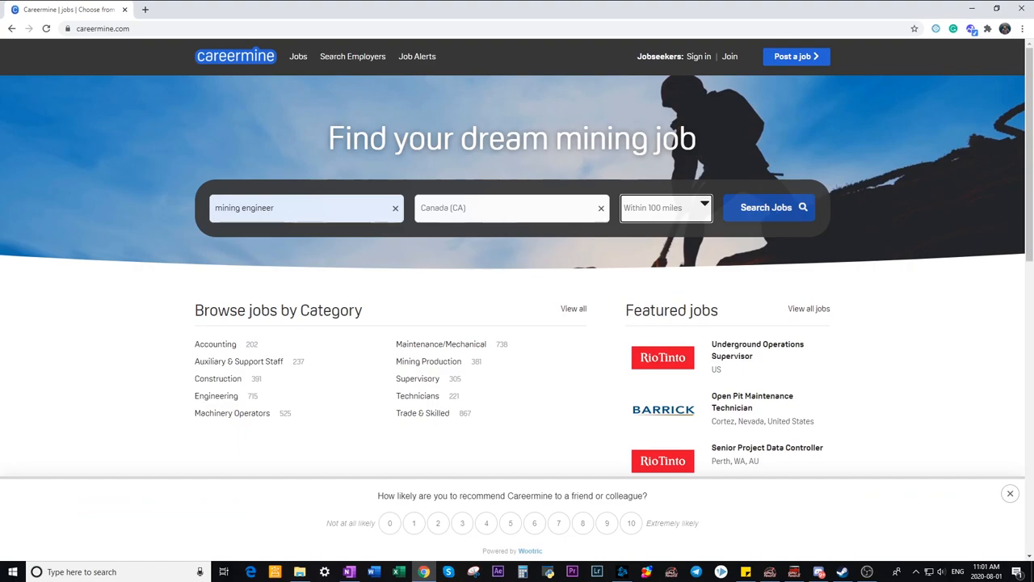
# - Run the search and scroll the 509 mining engineer results down to the pagination
pyautogui.click(768, 207)
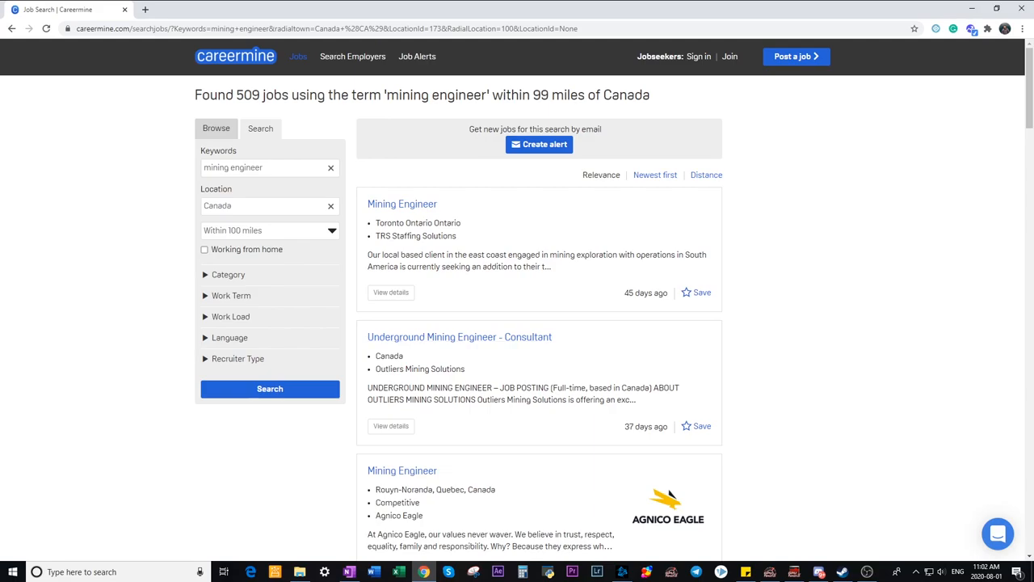
pyautogui.scroll(-3)
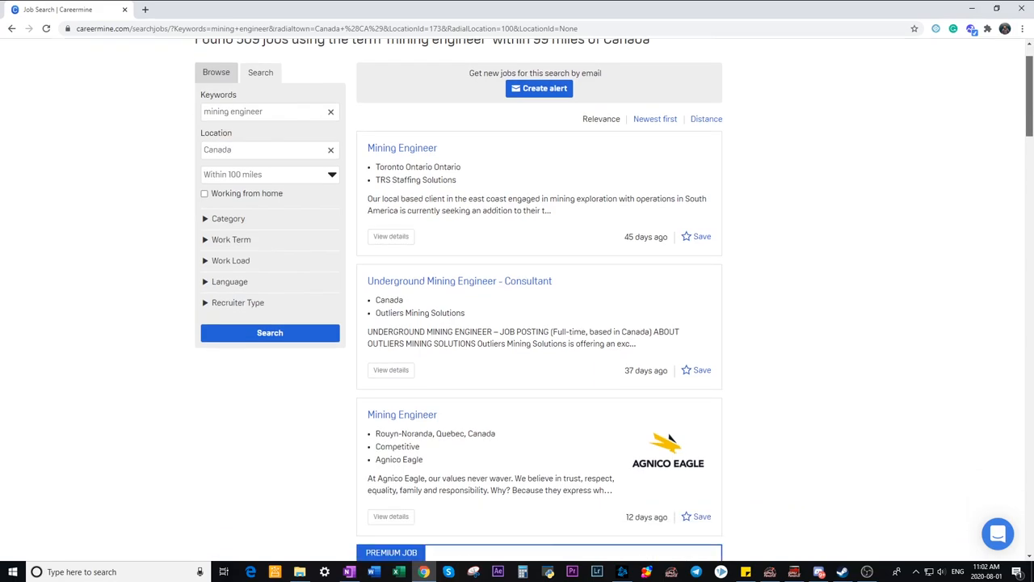
pyautogui.scroll(-3)
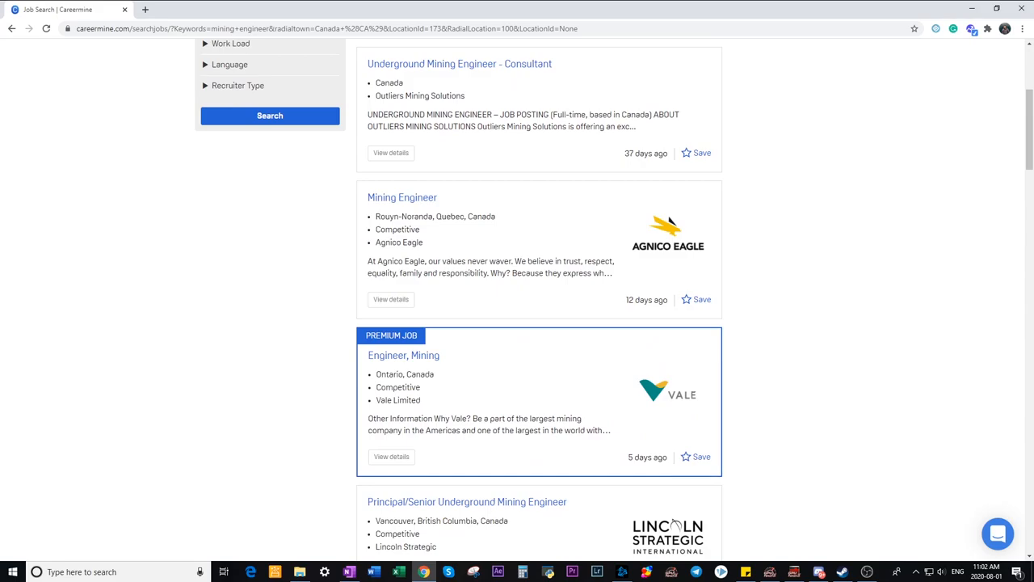
pyautogui.scroll(-3)
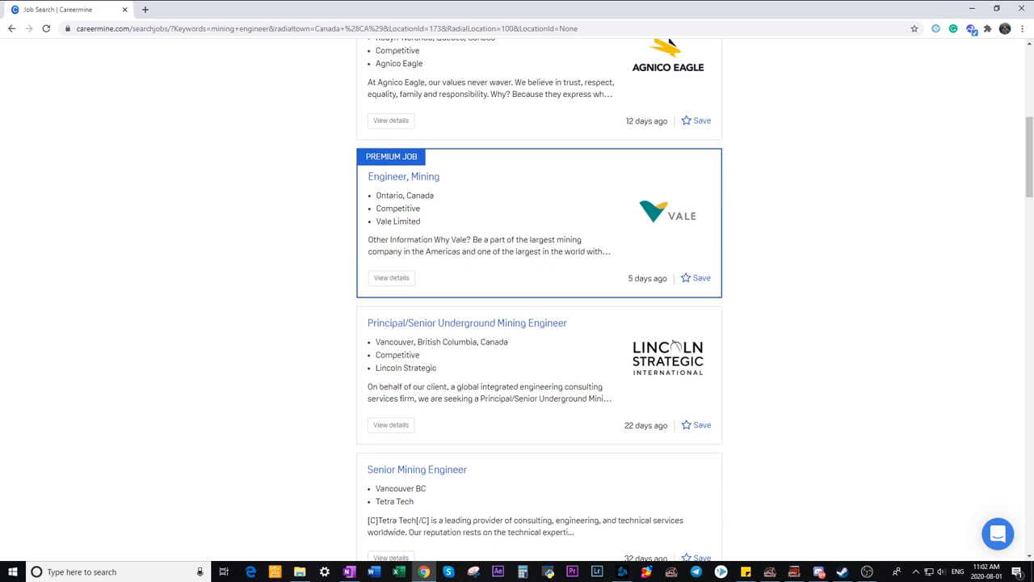
pyautogui.scroll(-3)
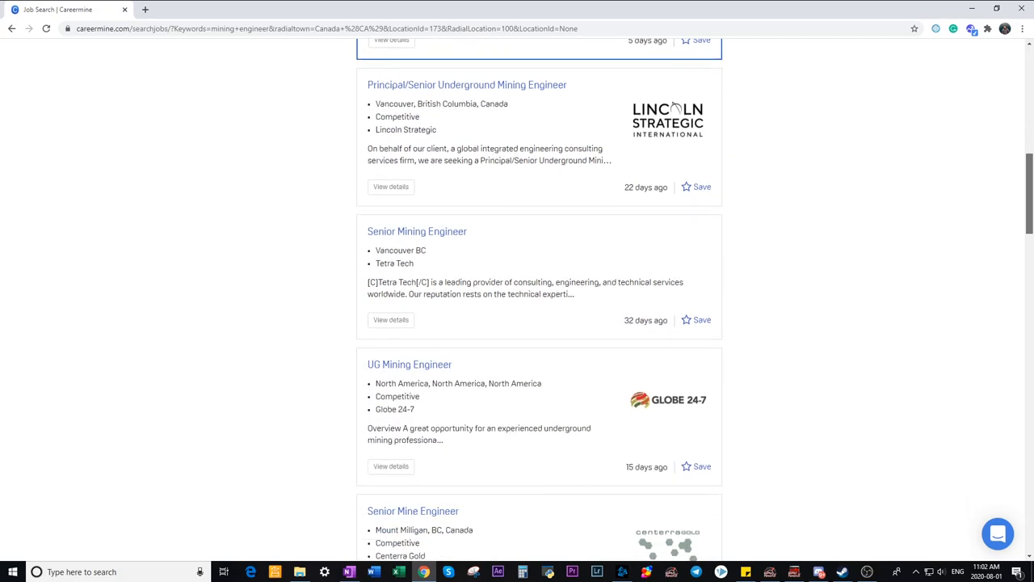
pyautogui.scroll(-3)
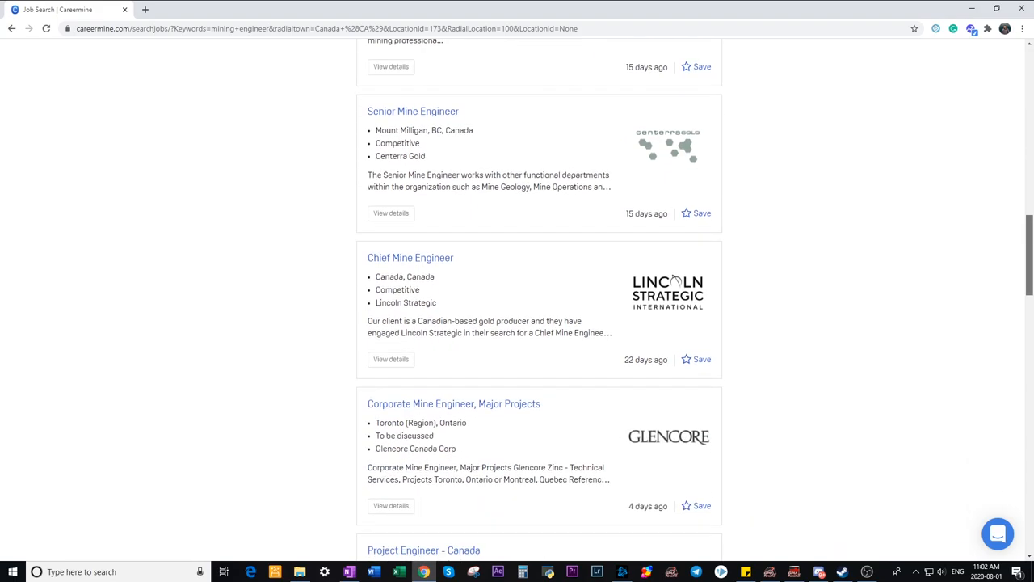
pyautogui.scroll(-3)
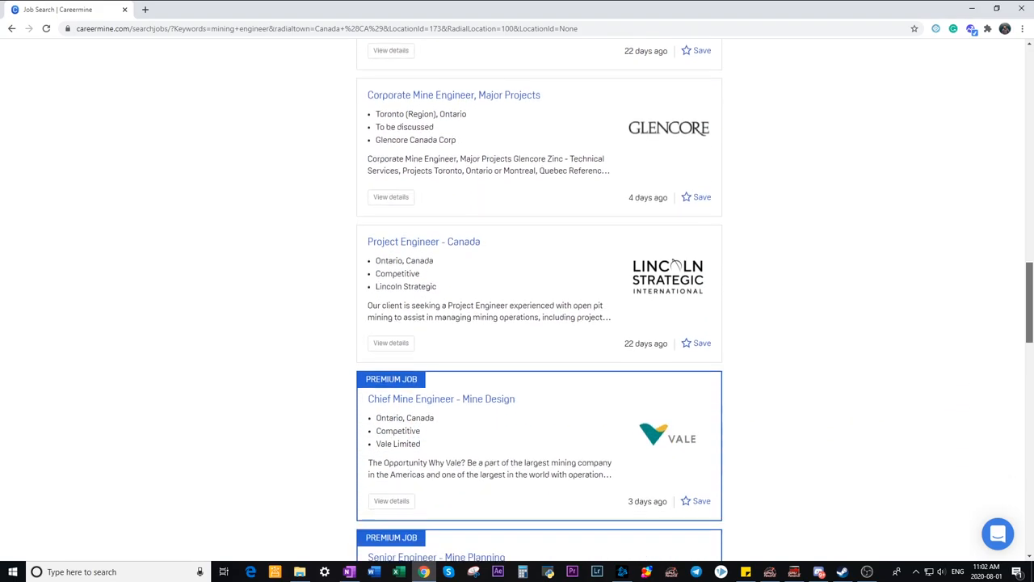
pyautogui.scroll(-3)
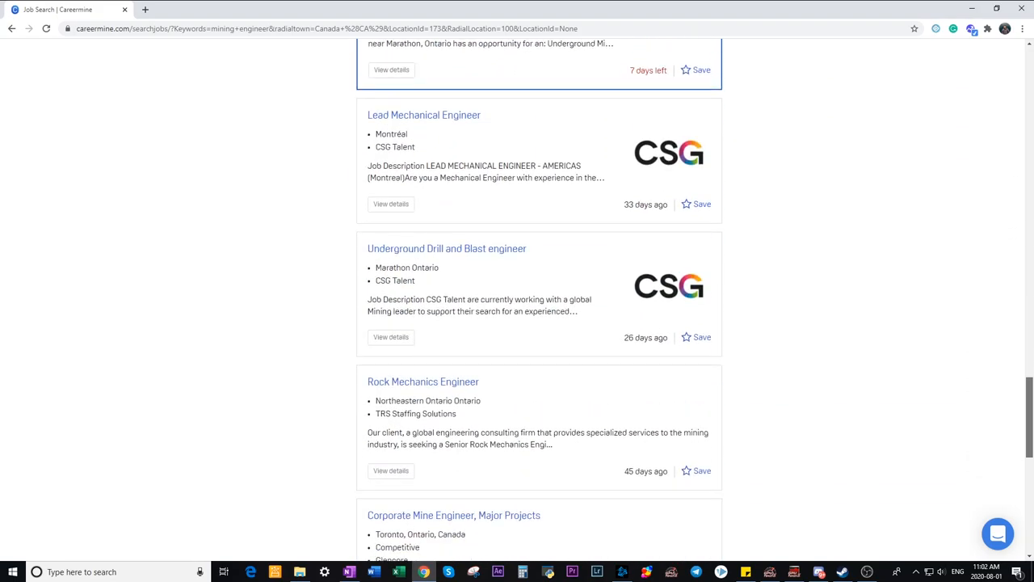
pyautogui.scroll(-3)
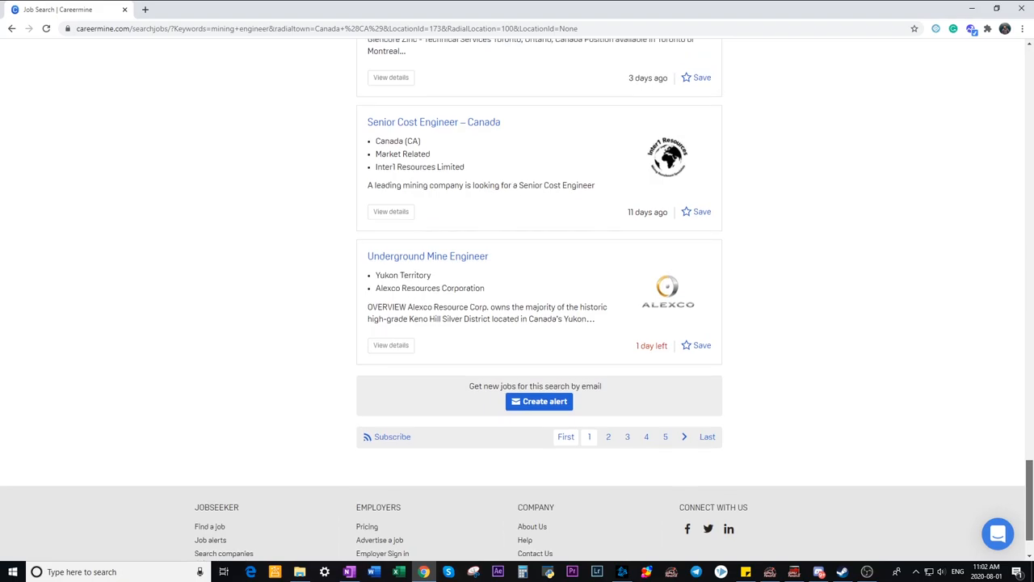
pyautogui.scroll(3)
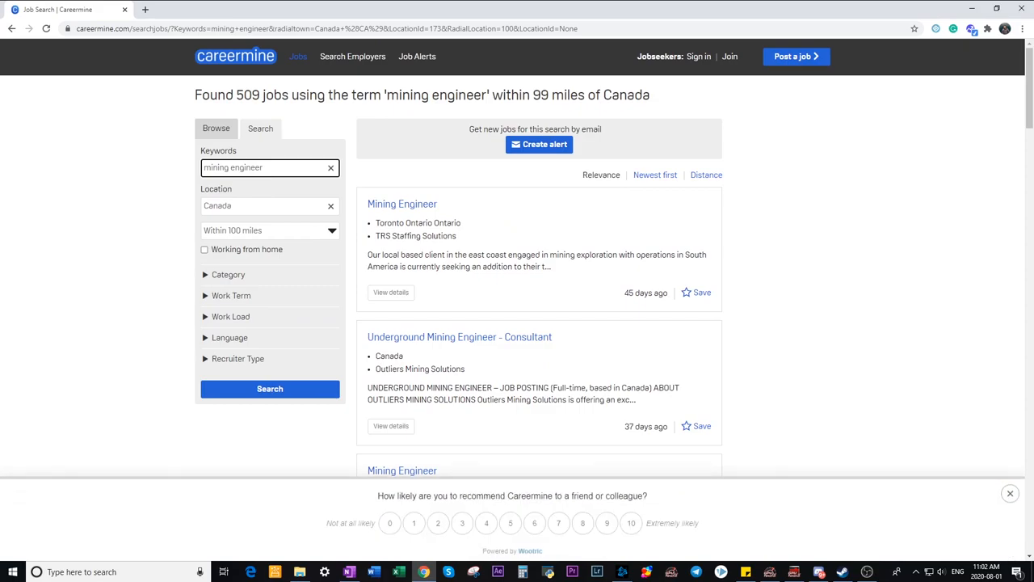
# - Change the keywords to 'co-op', expand the Category filter, and scroll through the sidebar filters
pyautogui.write('co-op')
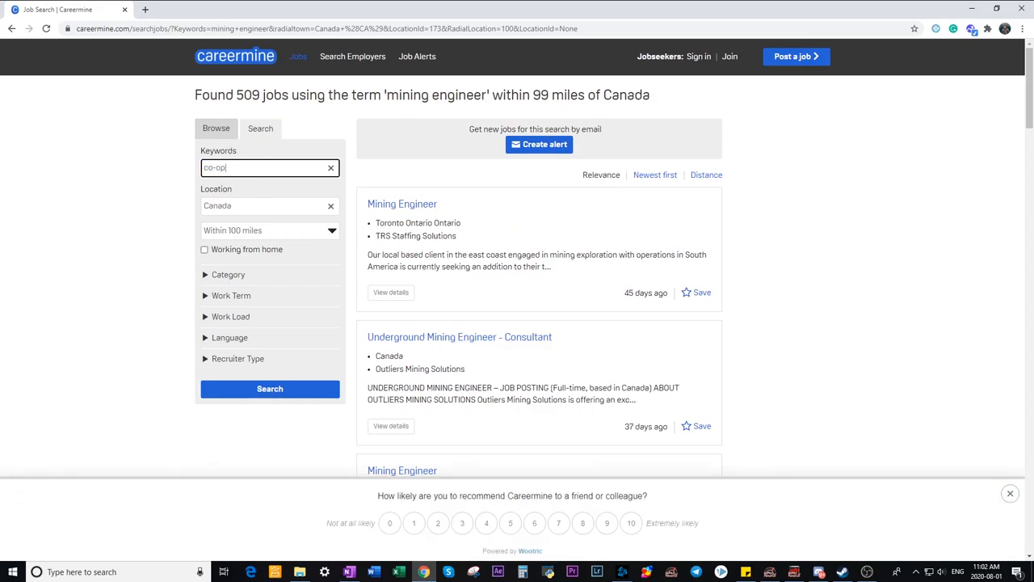
pyautogui.click(228, 274)
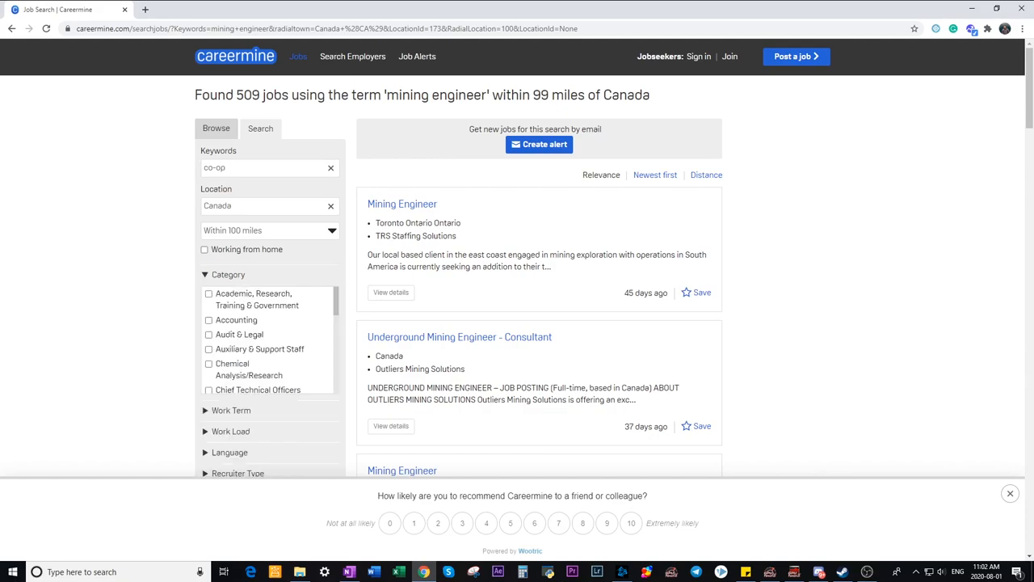
pyautogui.scroll(-3)
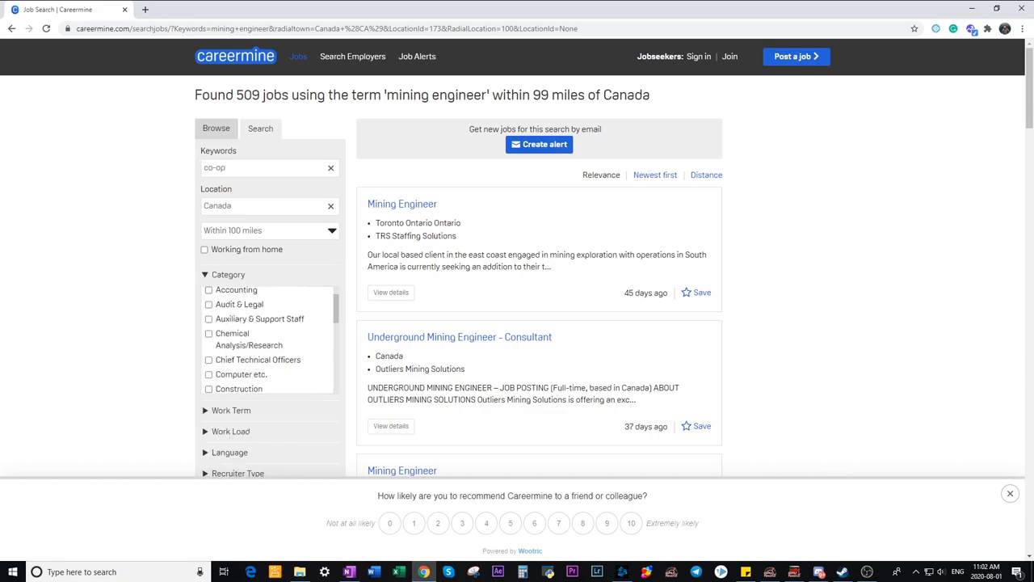
pyautogui.scroll(-3)
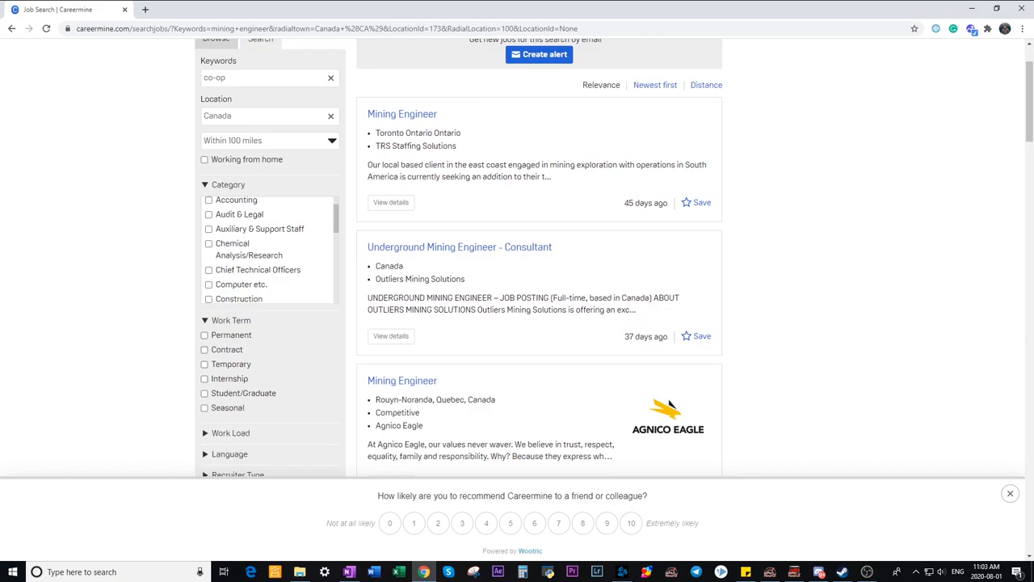
pyautogui.scroll(-3)
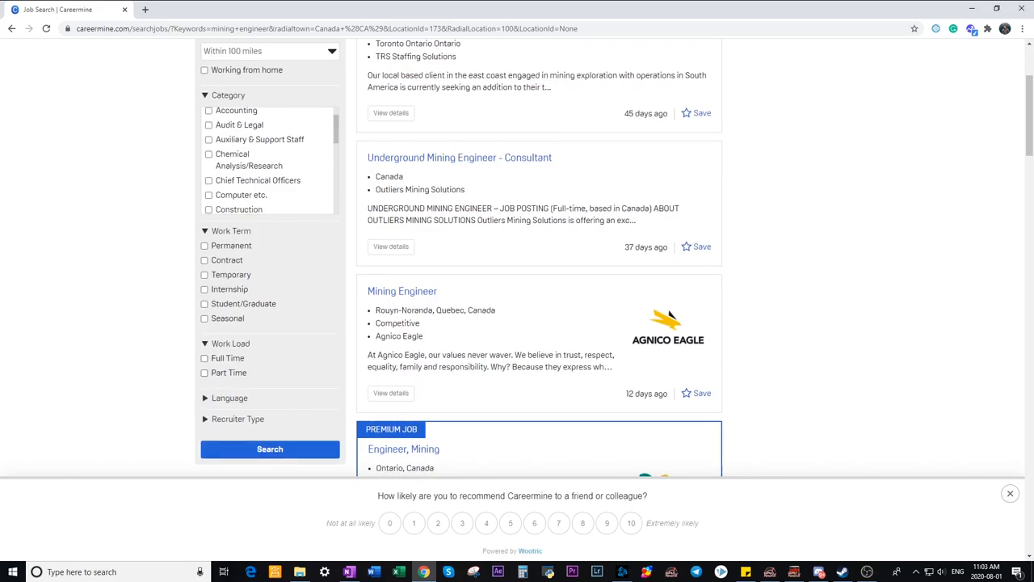
pyautogui.scroll(-3)
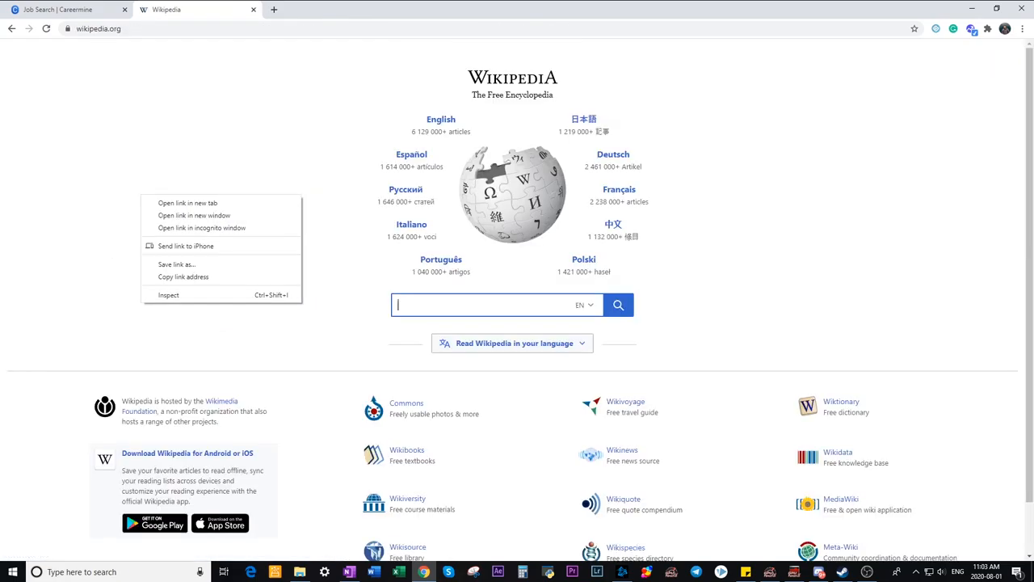
# - Search Wikipedia for 'mining companies in canada' and open 'List of mining companies'
pyautogui.write('m')
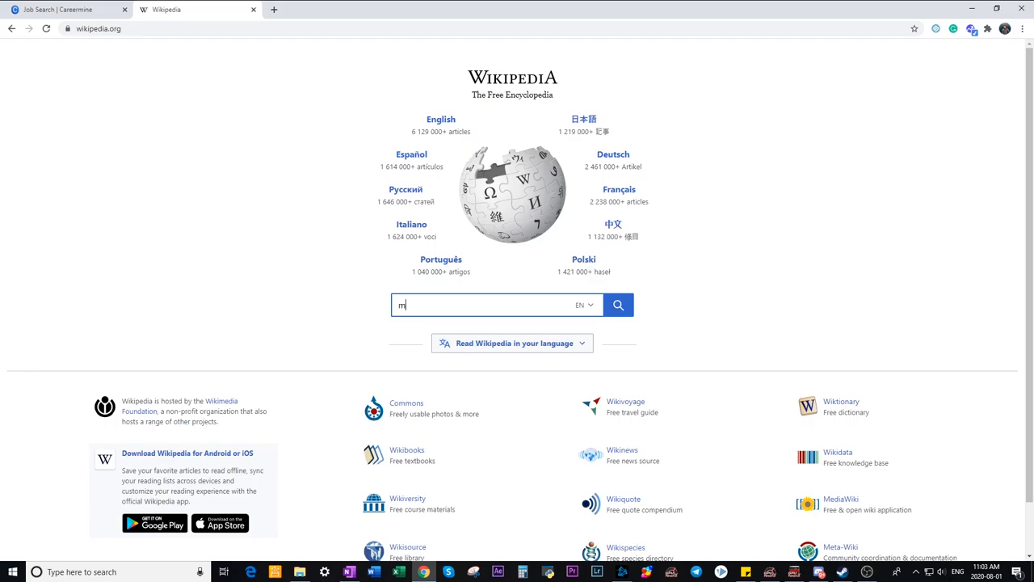
pyautogui.write('ining companies')
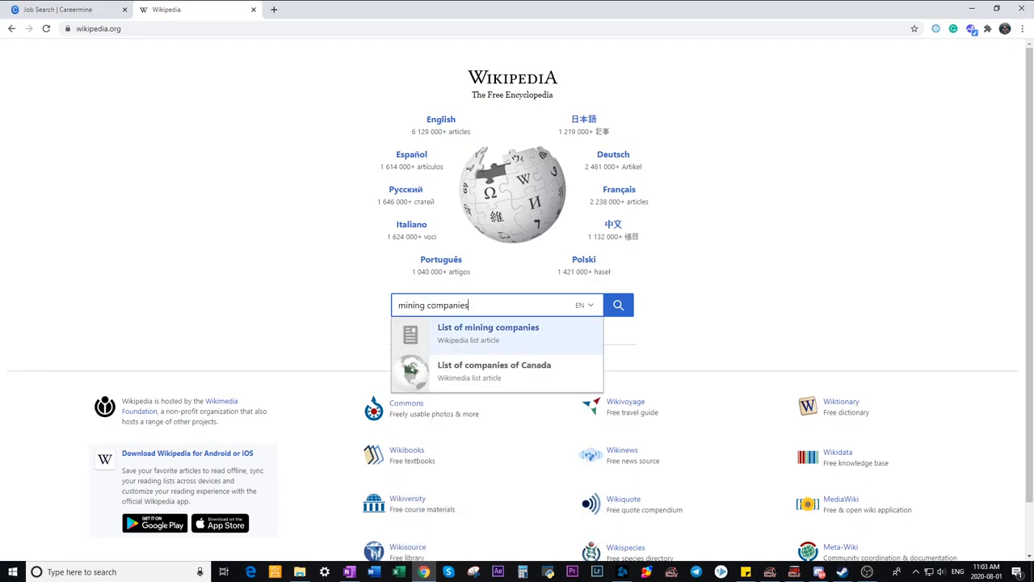
pyautogui.moveTo(495, 328)
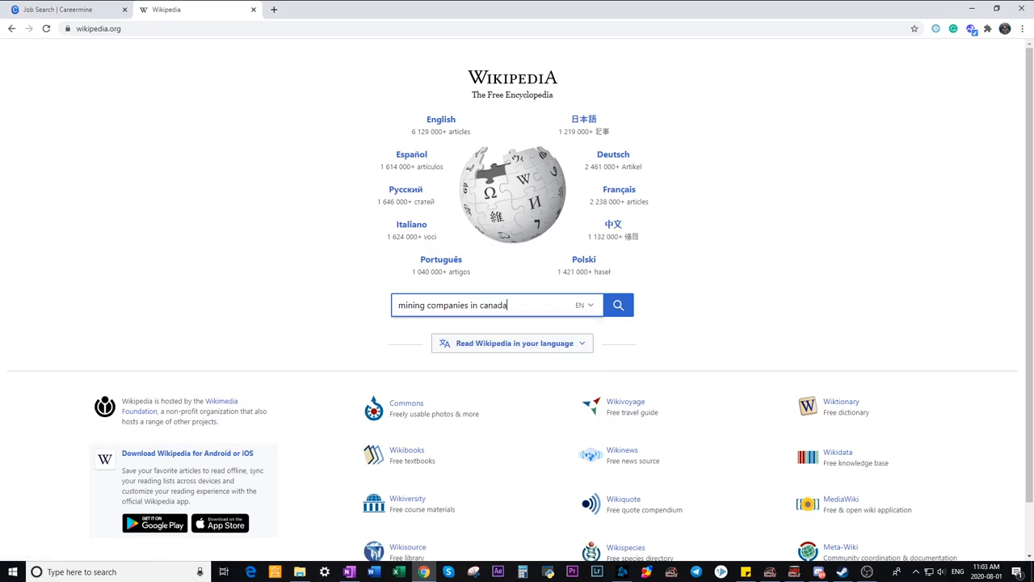
pyautogui.click(619, 305)
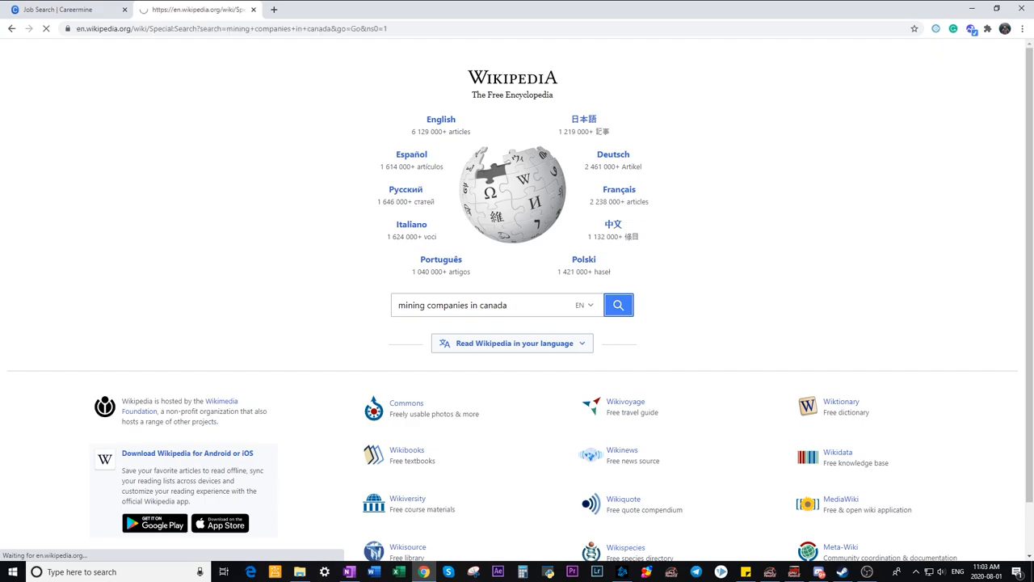
pyautogui.click(619, 304)
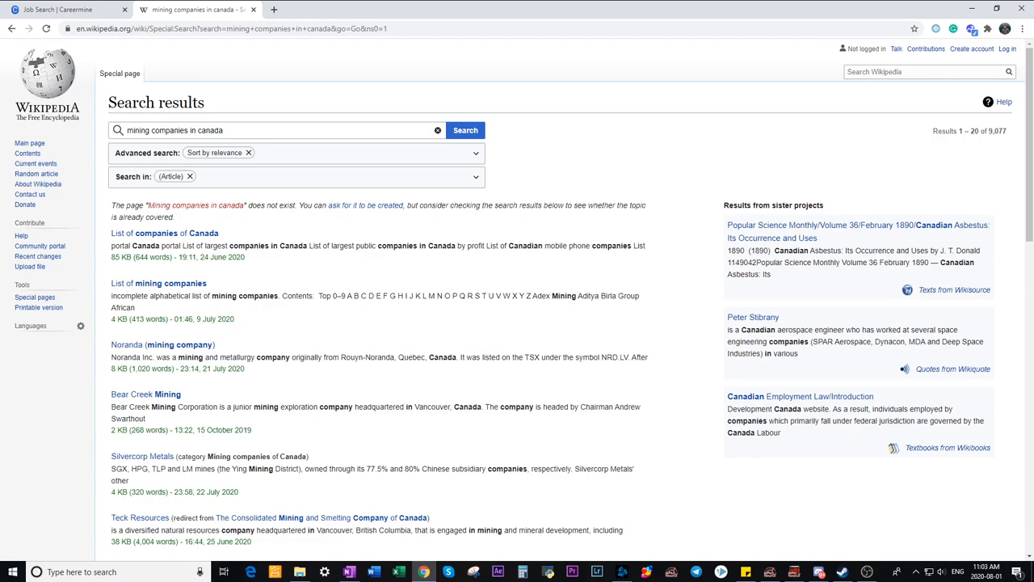
pyautogui.click(171, 283)
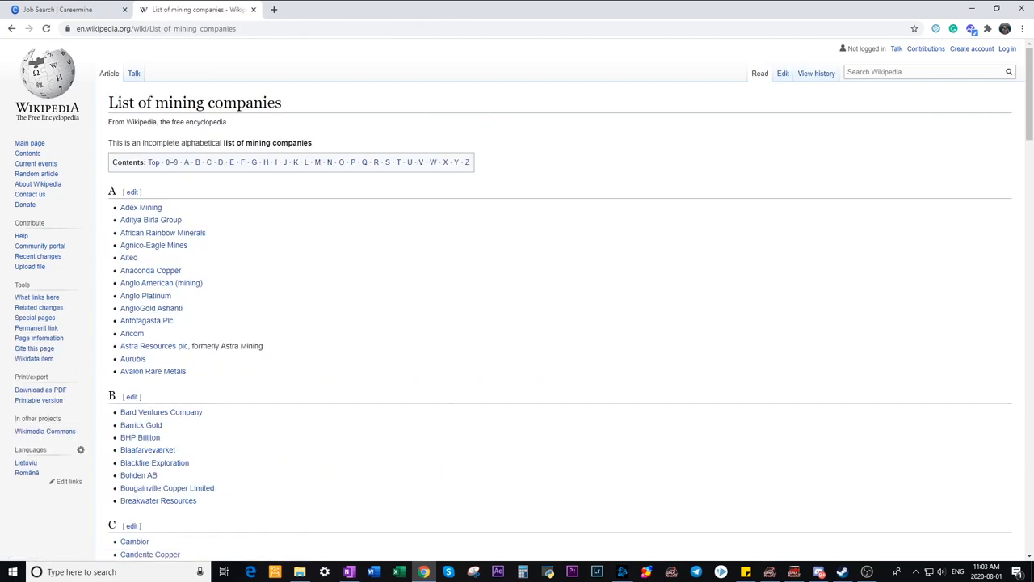
pyautogui.moveTo(161, 283)
pyautogui.write('list of mining companies in canada')
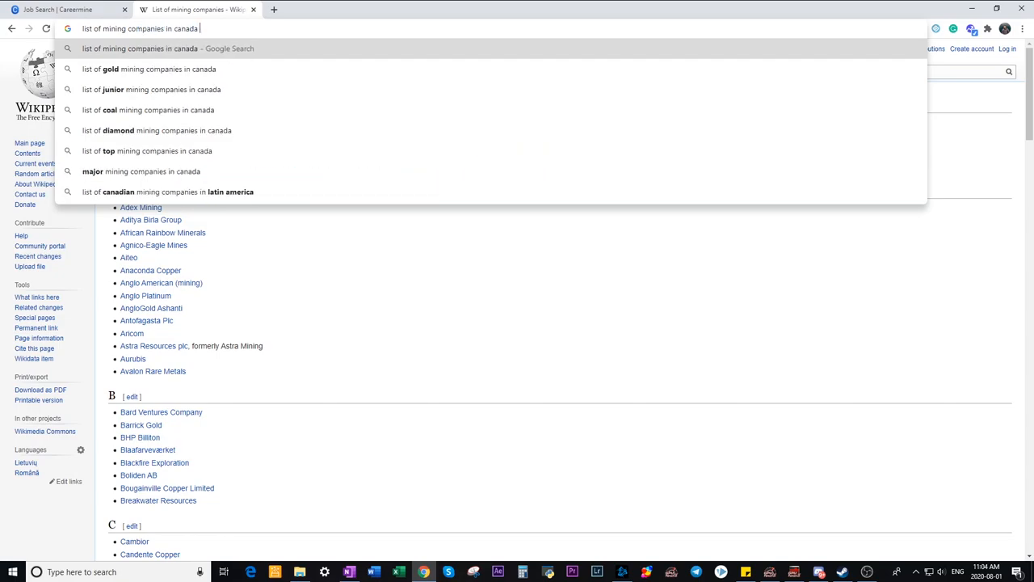
# - Search Google and open the 'Category:Mining companies of Canada' Wikipedia result
pyautogui.write(' wikipedia')
pyautogui.press('Enter')
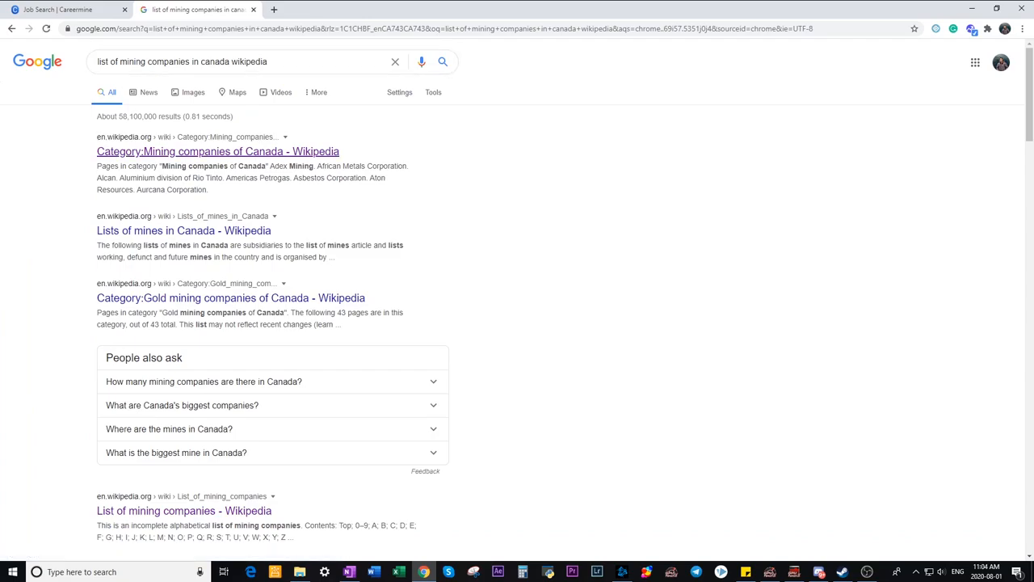
pyautogui.click(198, 151)
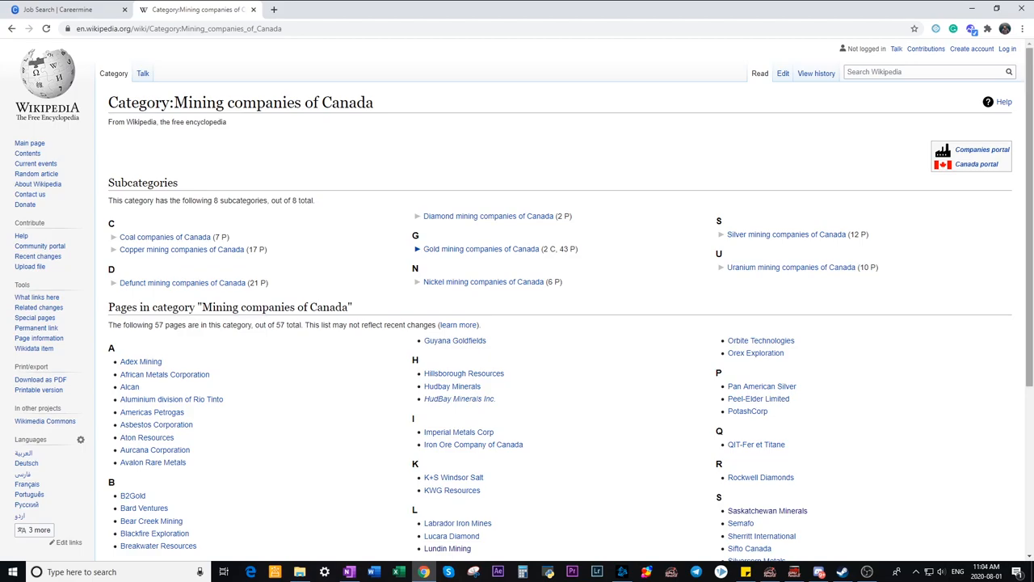
# - Scroll the category page and open the Lundin Mining article under L
pyautogui.scroll(-3)
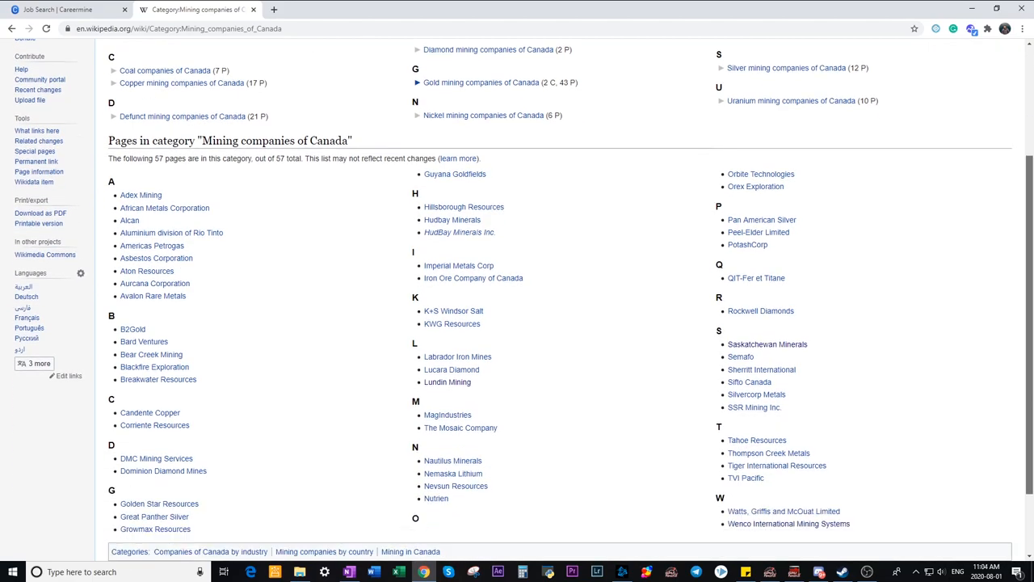
pyautogui.moveTo(141, 195)
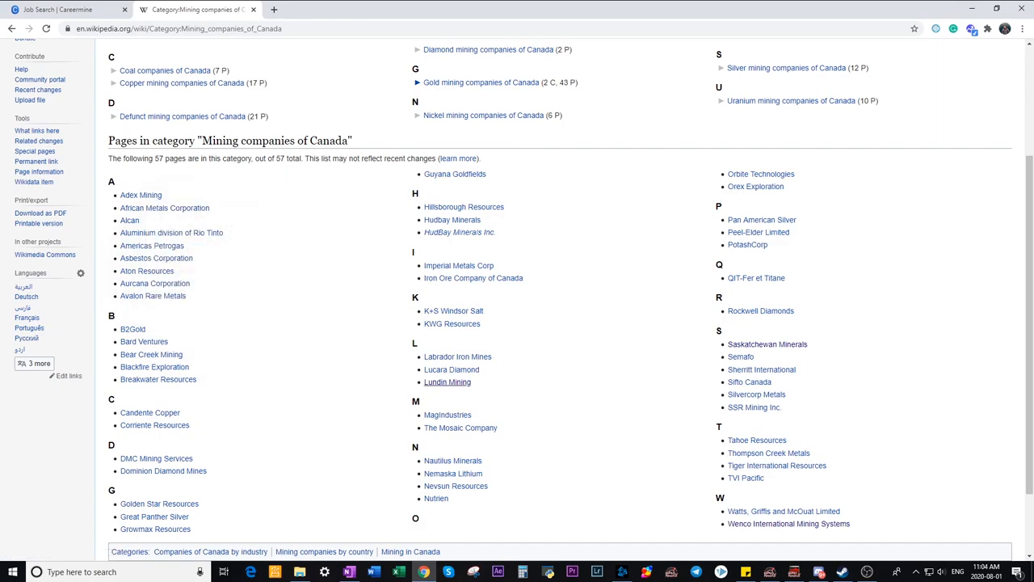
pyautogui.click(447, 381)
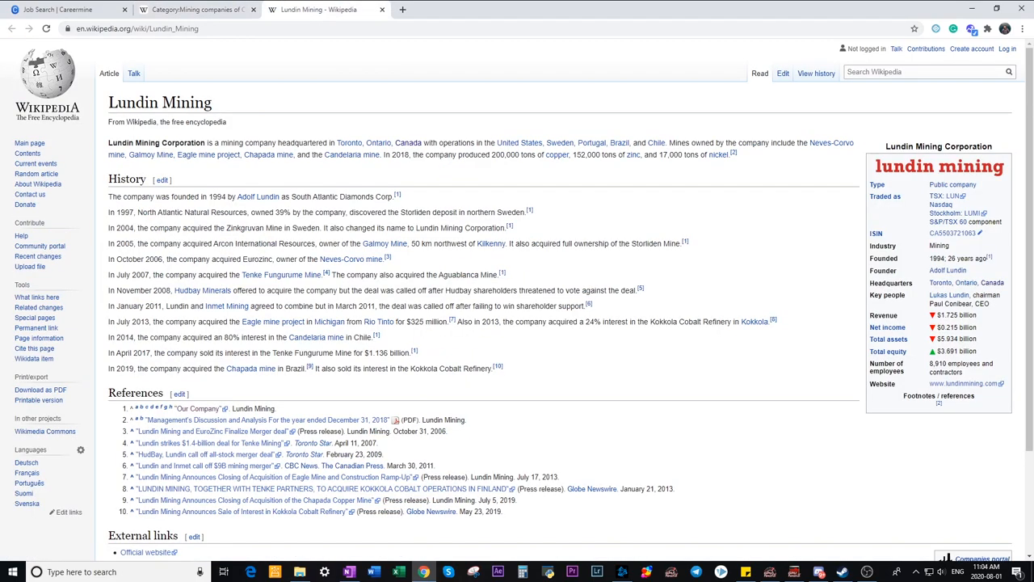
pyautogui.scroll(-3)
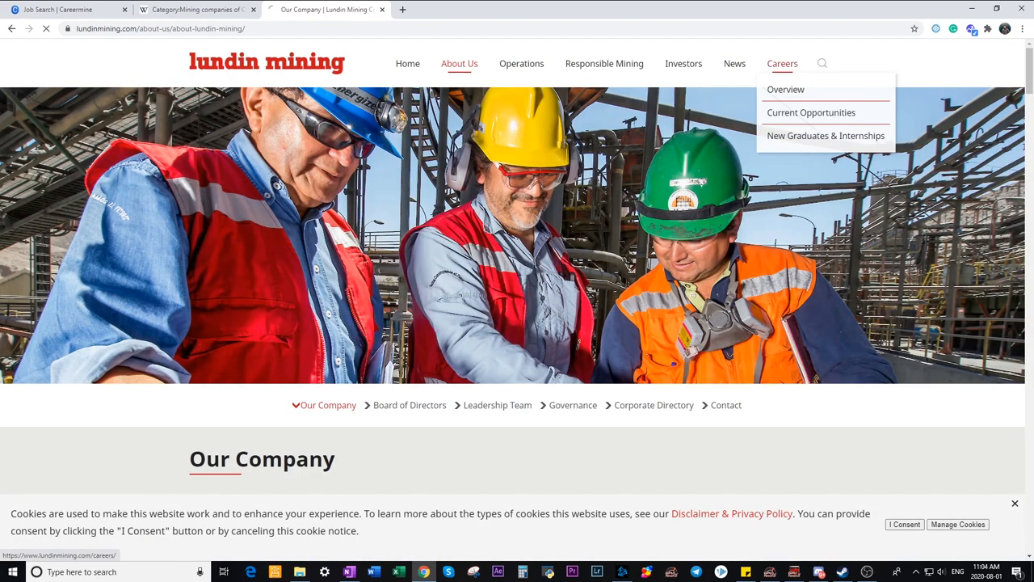
# - Browse Lundin Mining's Careers overview and open its Jobvite current opportunities page
pyautogui.click(785, 89)
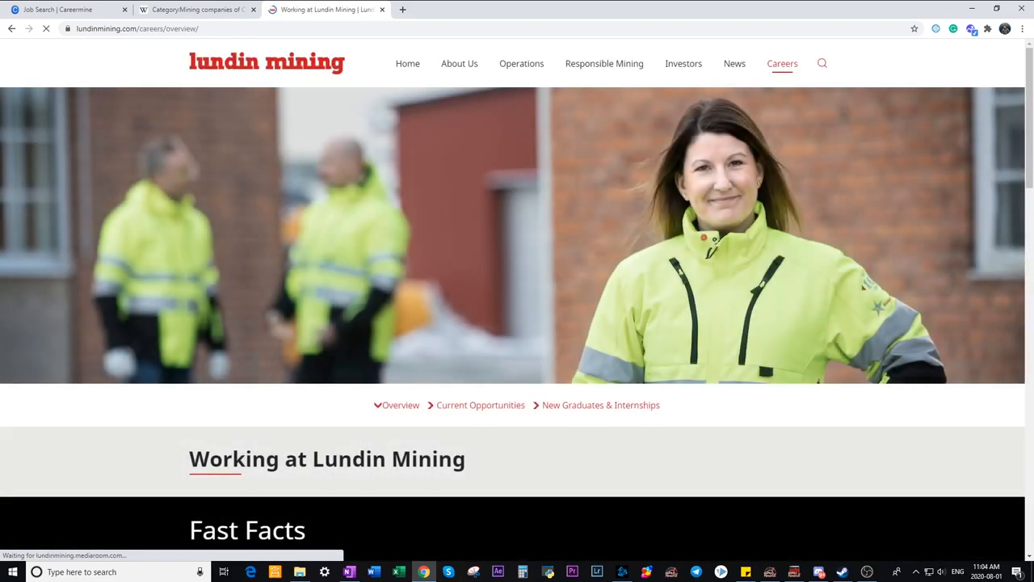
pyautogui.scroll(-3)
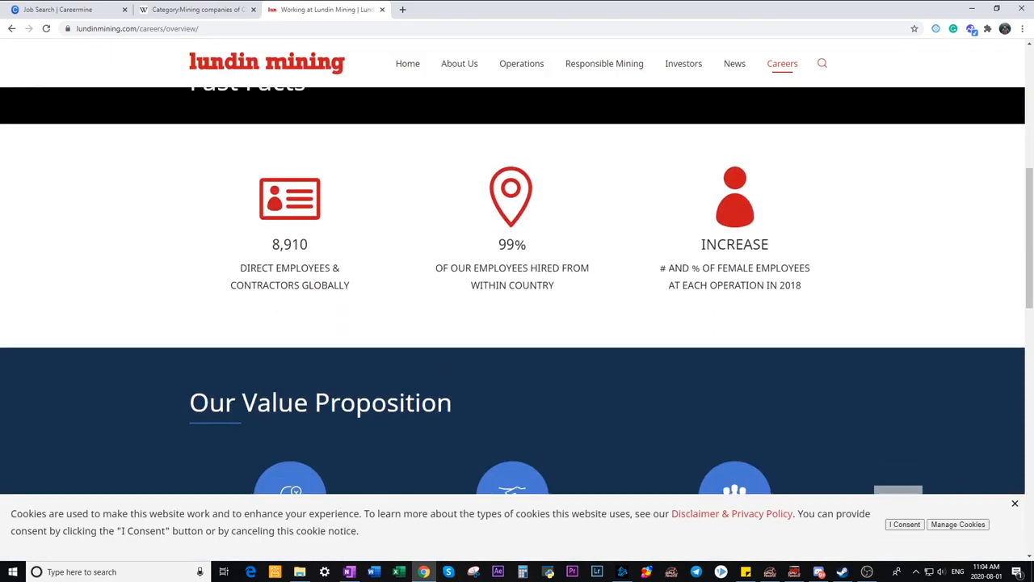
pyautogui.scroll(-3)
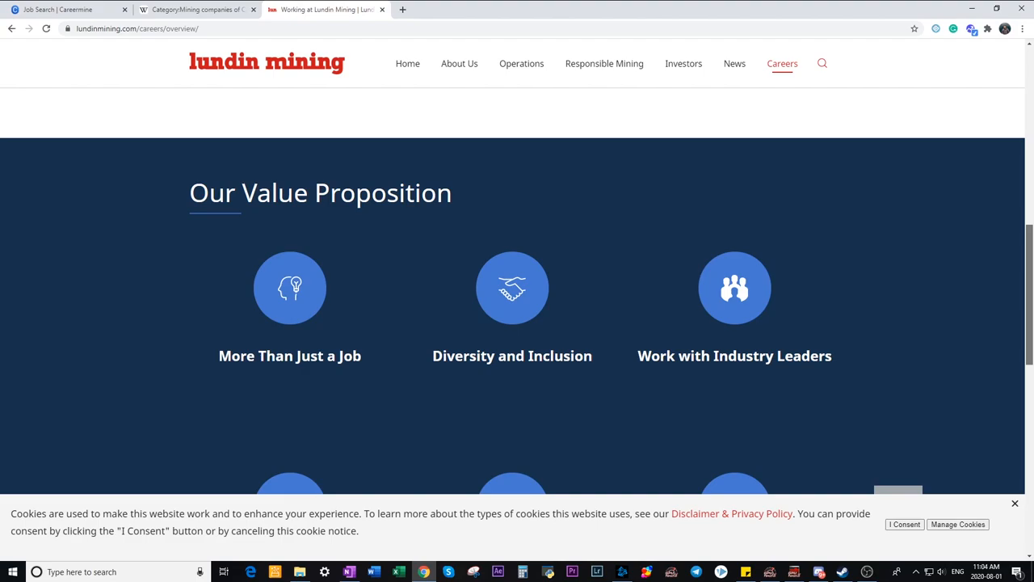
pyautogui.scroll(-3)
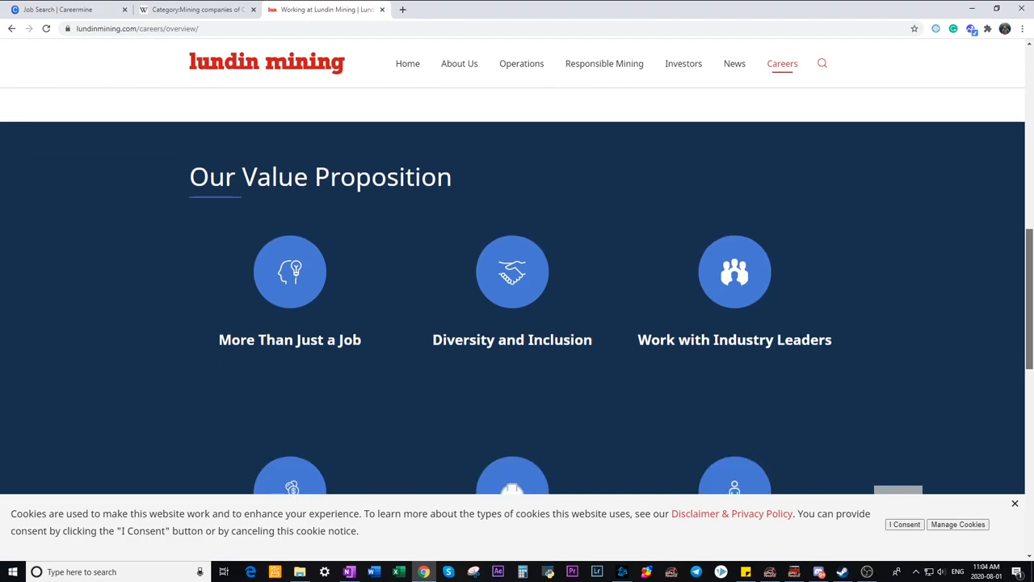
pyautogui.scroll(-3)
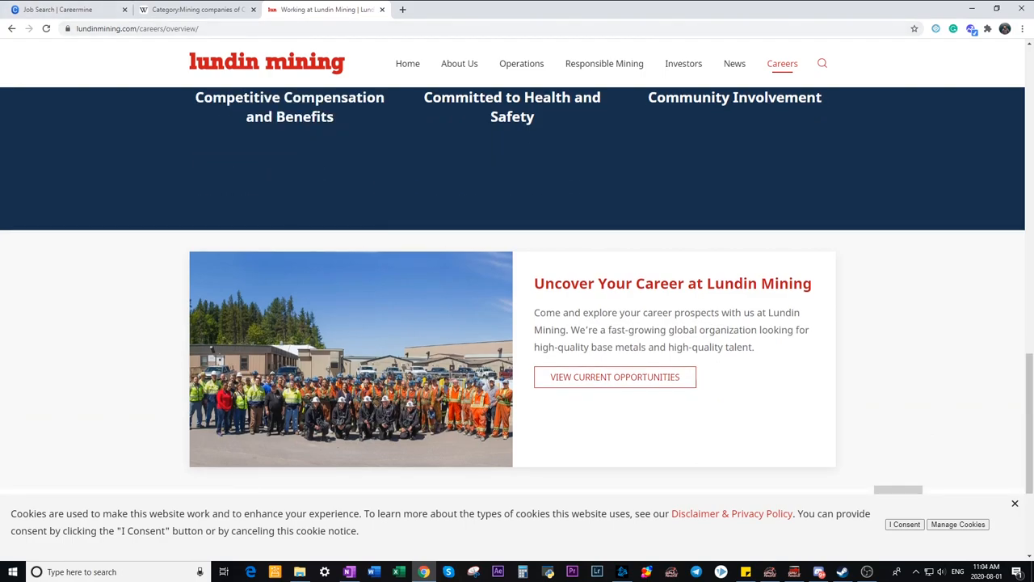
pyautogui.scroll(-3)
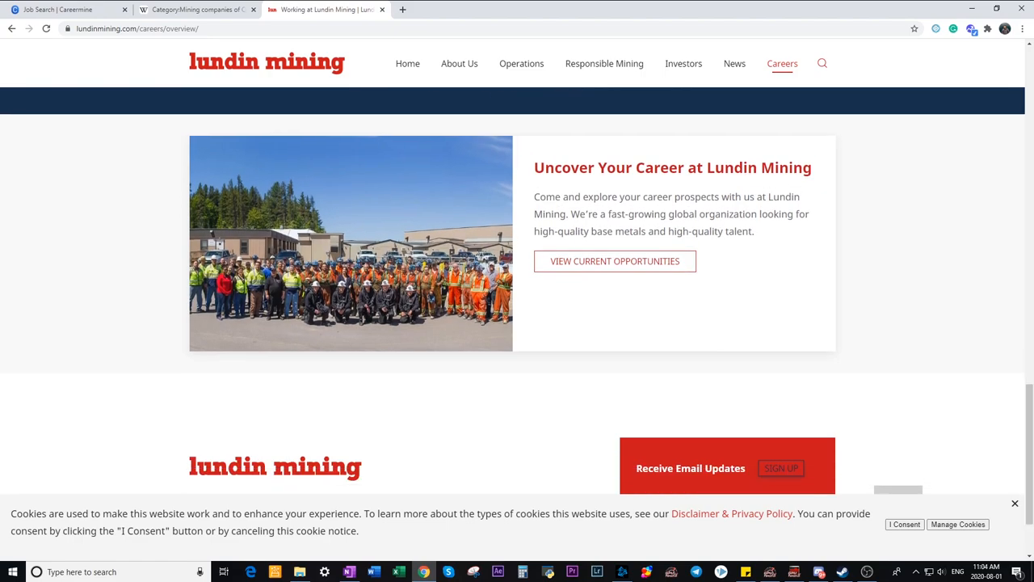
pyautogui.click(615, 261)
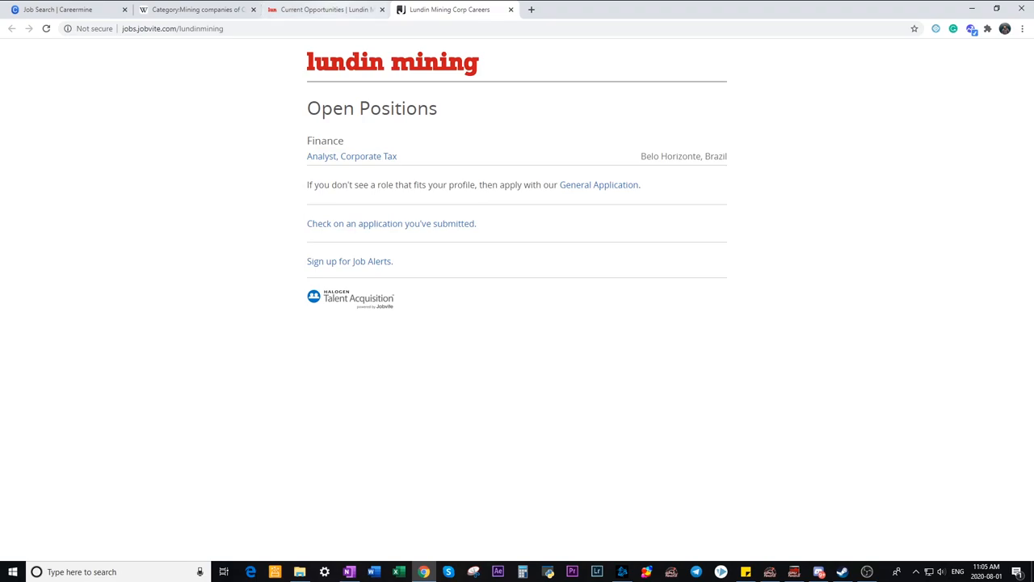
pyautogui.click(339, 9)
pyautogui.write('minin')
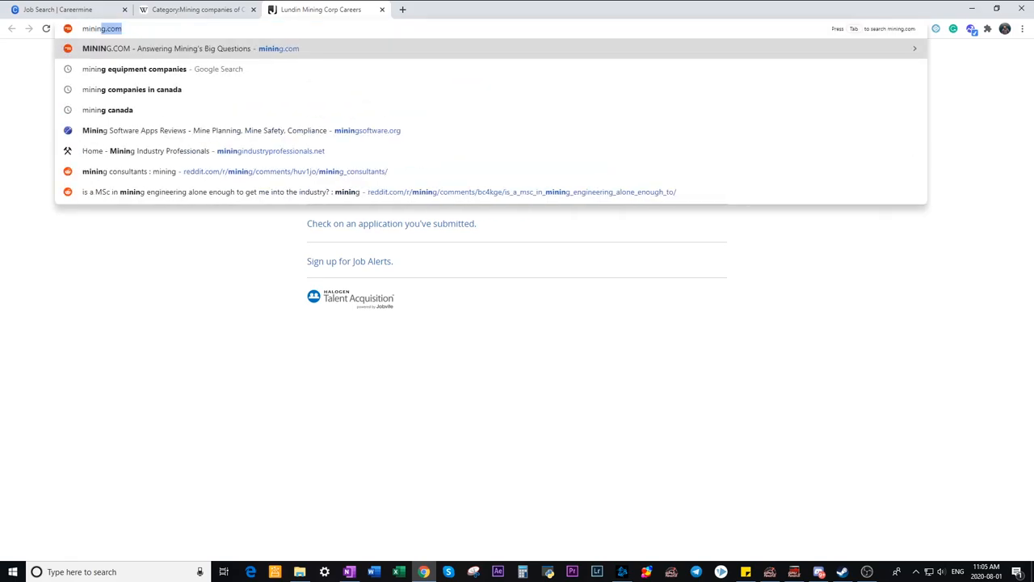
# - Open the Minex review from the software catalogue, then its vendor's GEOVIA Minex page
pyautogui.click(202, 130)
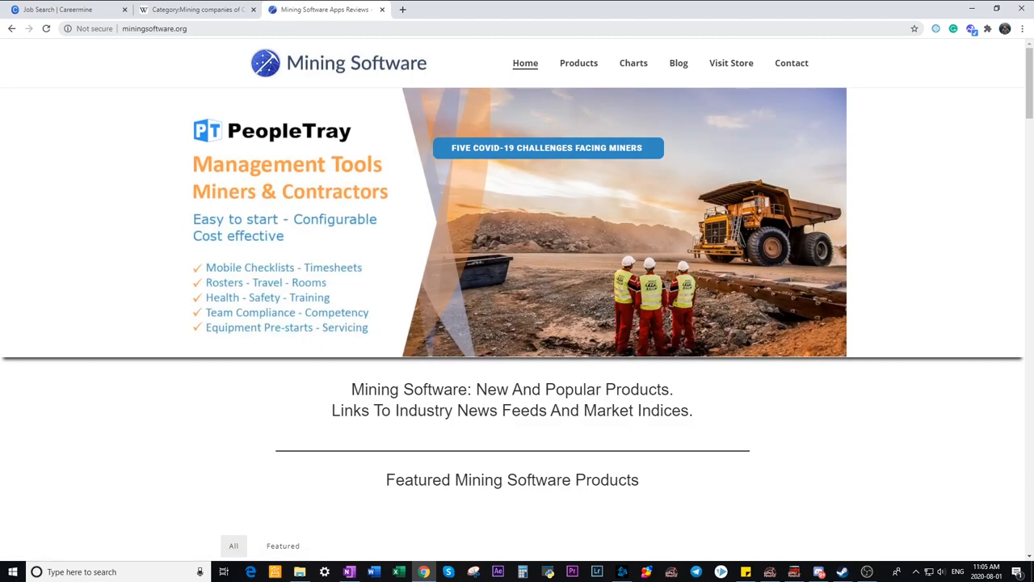
pyautogui.click(578, 63)
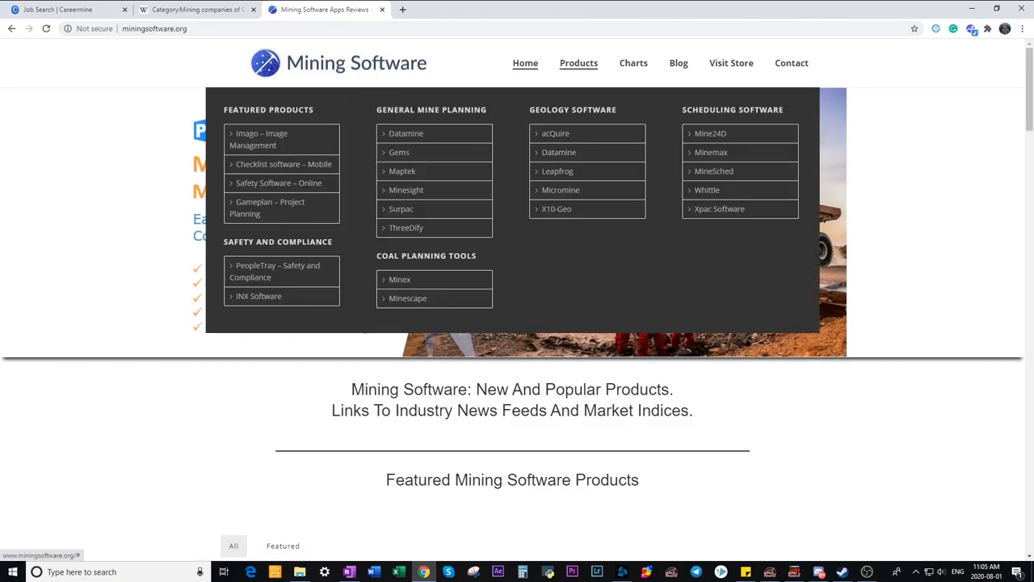
pyautogui.moveTo(281, 164)
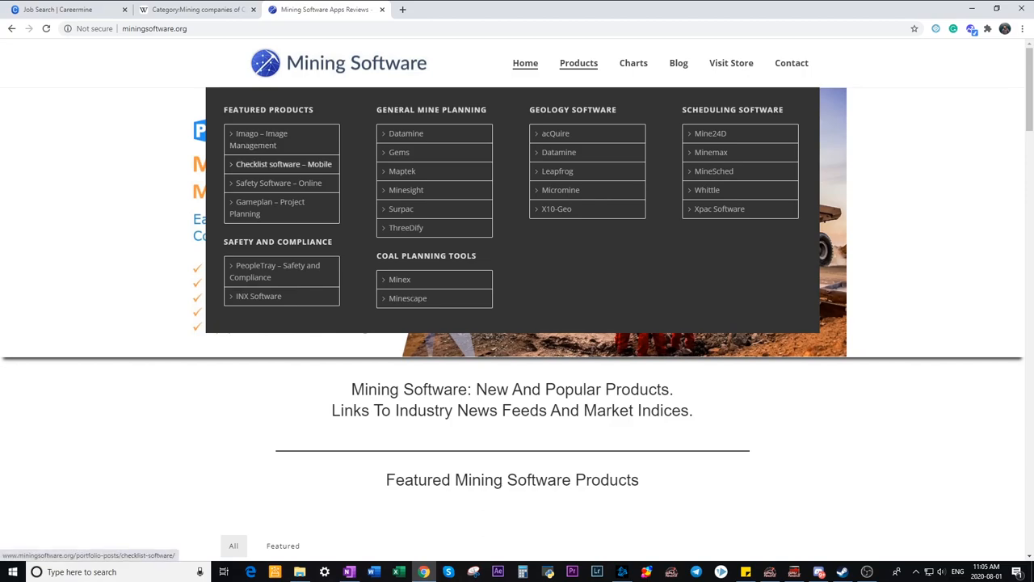
pyautogui.click(399, 279)
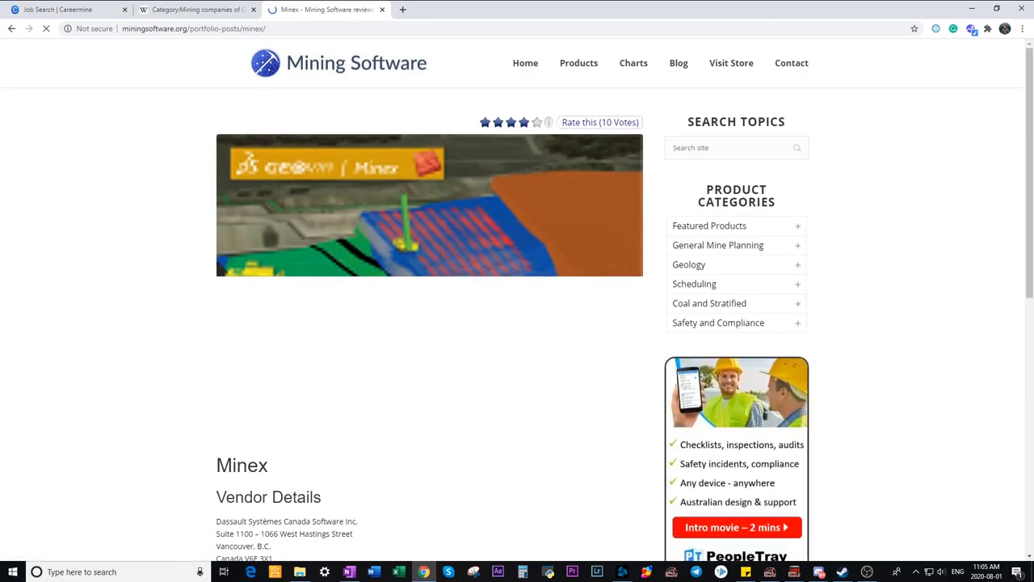
pyautogui.scroll(-3)
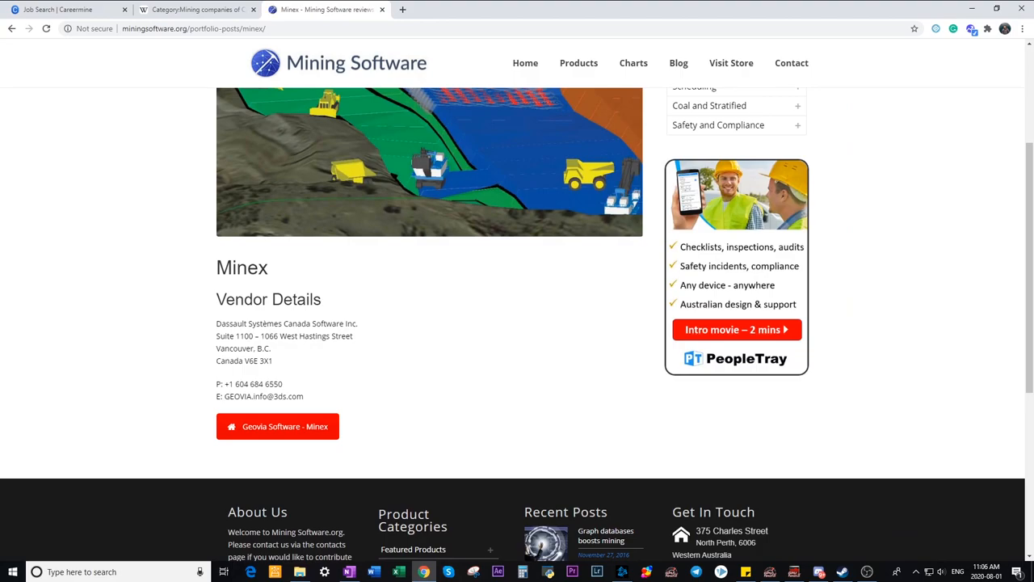
pyautogui.moveTo(215, 323); pyautogui.dragTo(296, 323)
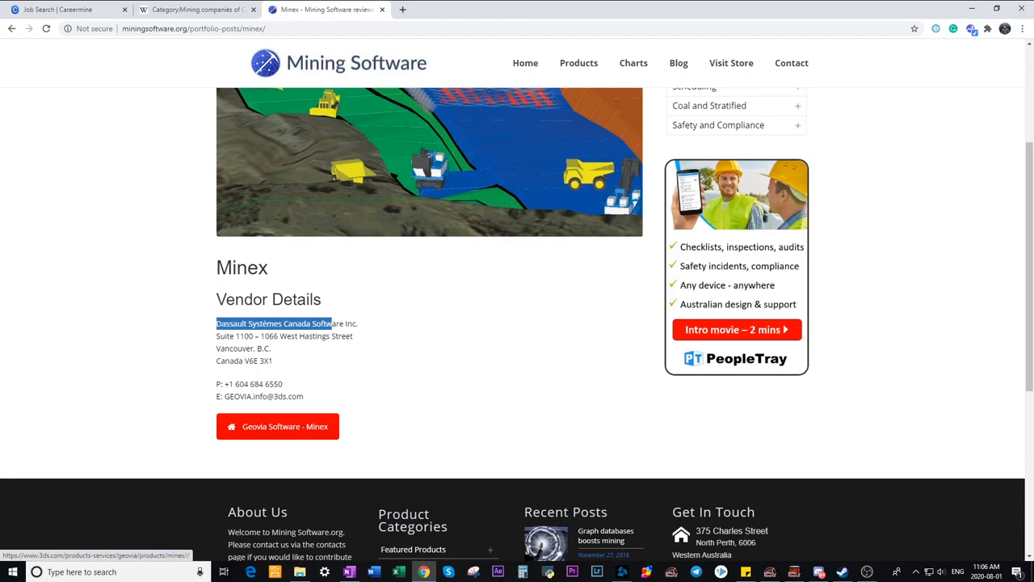
pyautogui.click(278, 426)
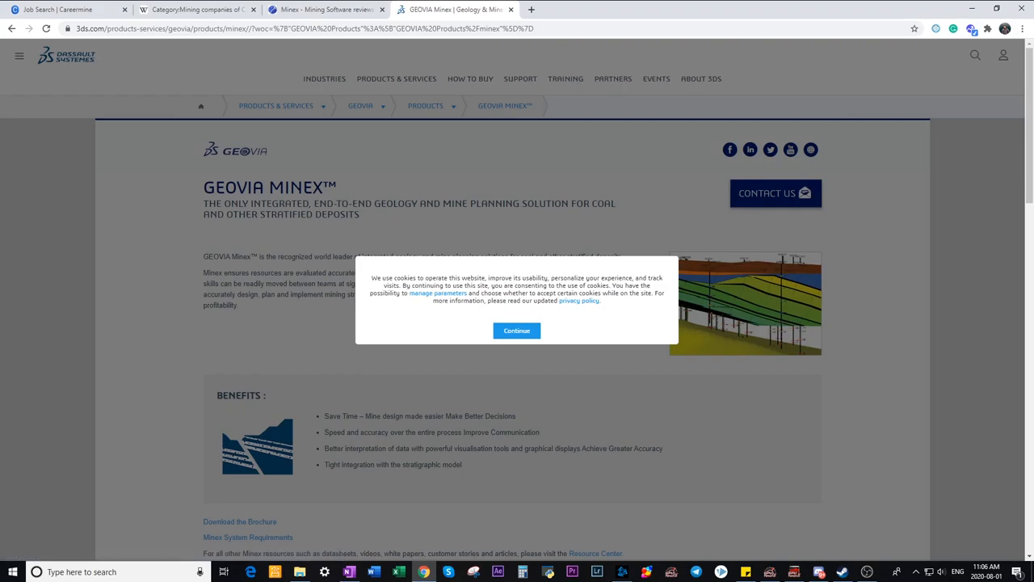
# - Dismiss the GEOVIA Minex cookie banner and switch back to the Wikipedia category tab
pyautogui.click(517, 329)
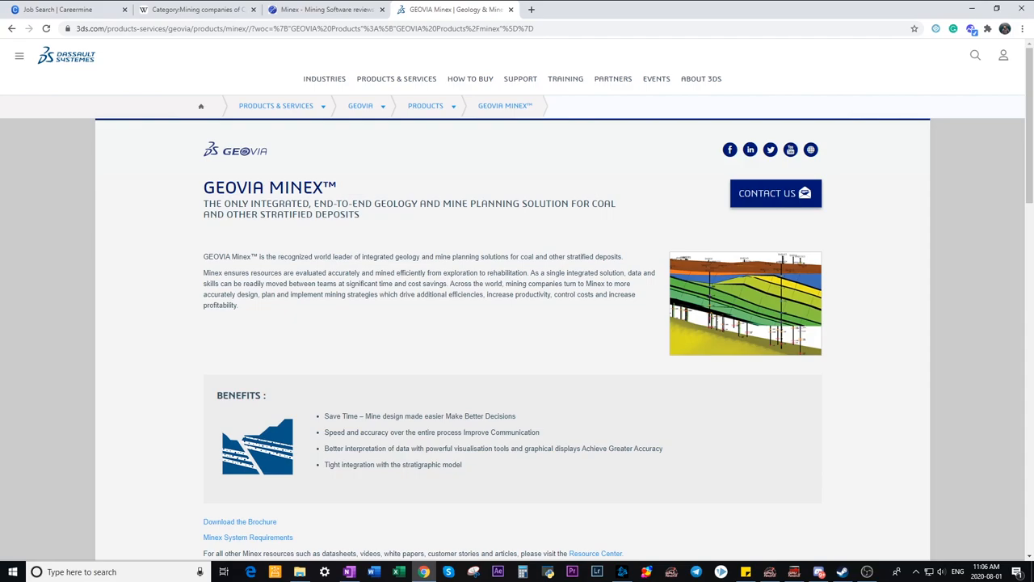
pyautogui.click(319, 12)
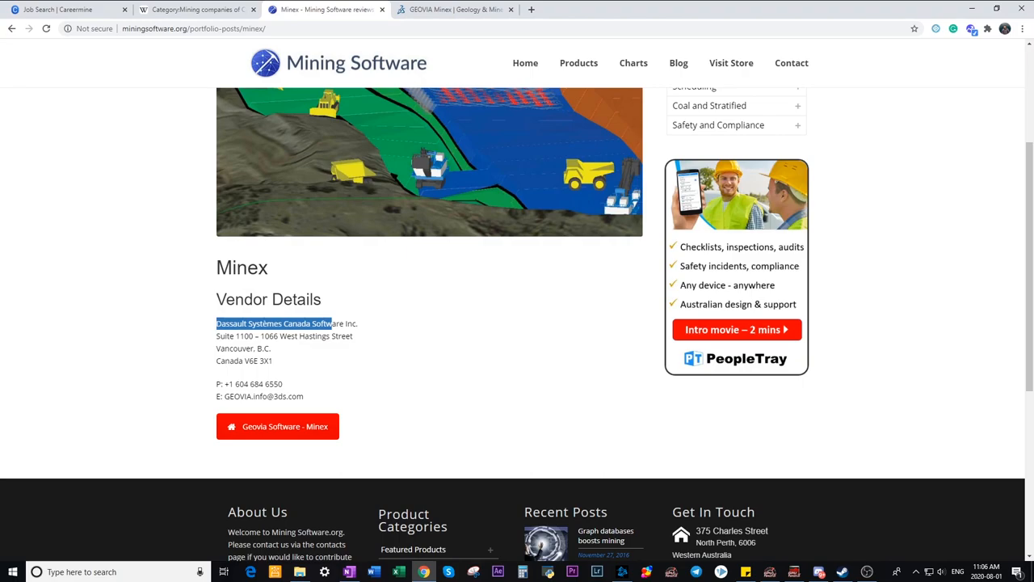
pyautogui.click(204, 14)
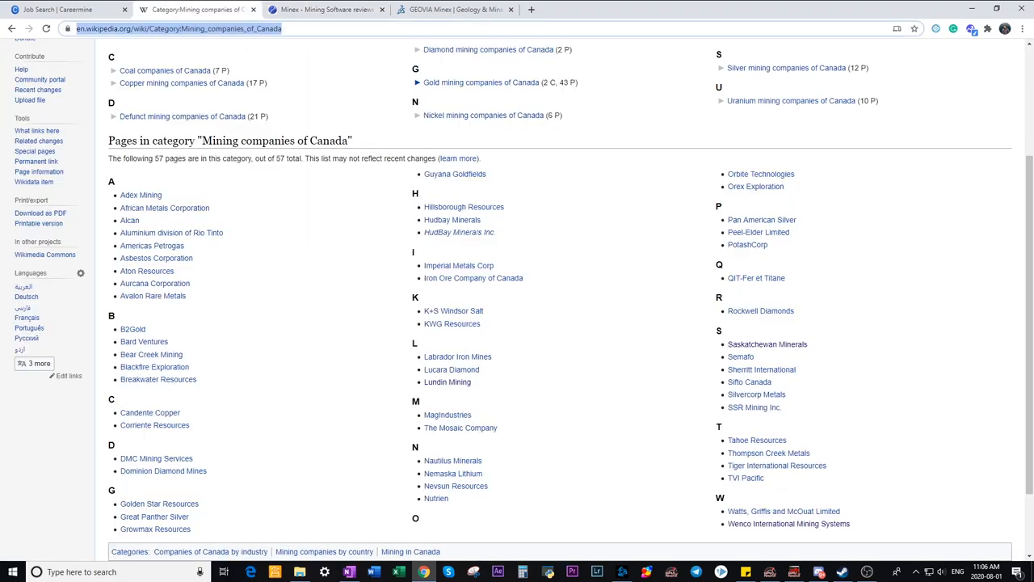
# - Google 'mining equipment companies', open the Wikipedia category, and open Caterpillar Inc
pyautogui.write('mining equipment companies')
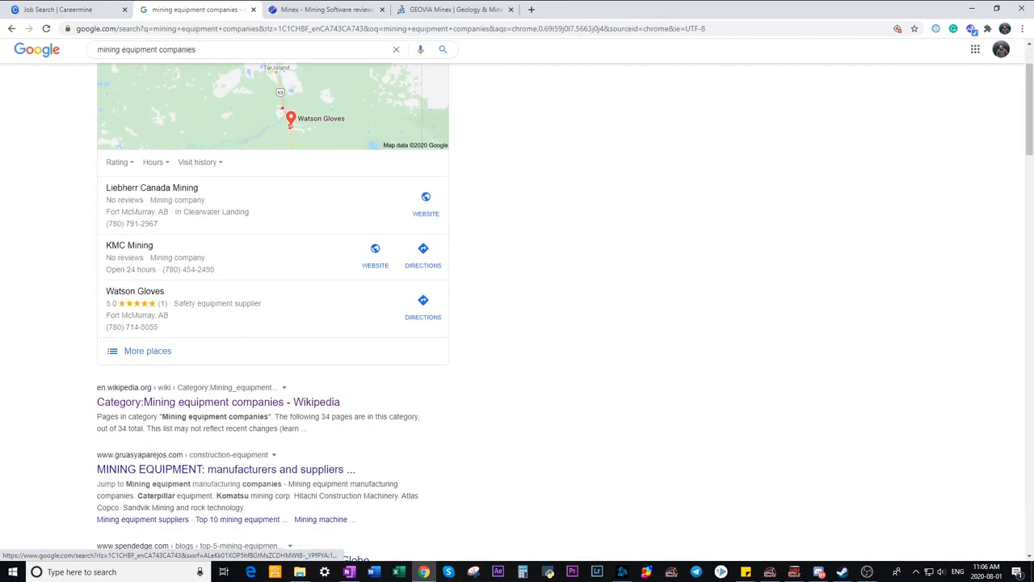
pyautogui.click(219, 402)
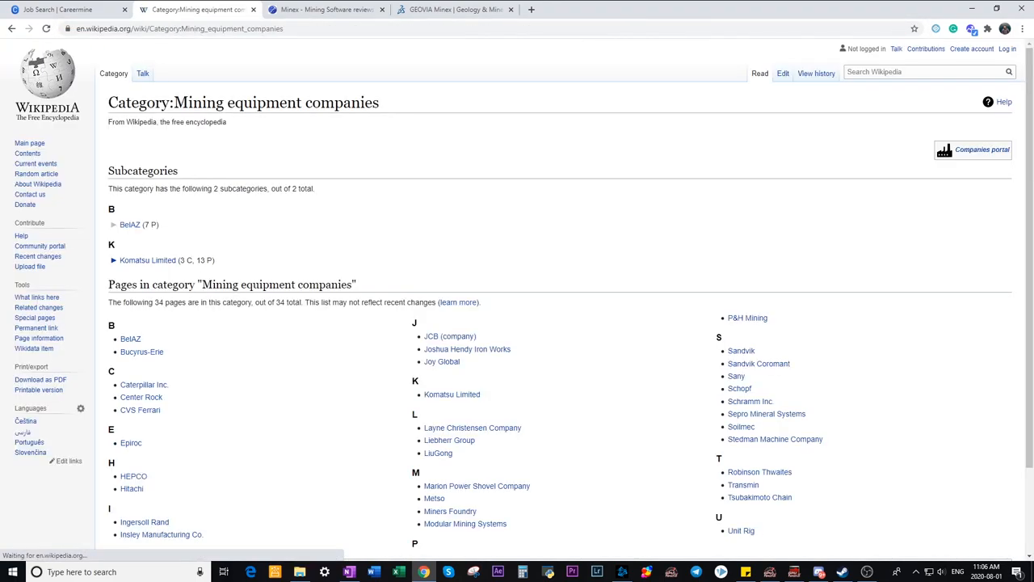
pyautogui.scroll(-3)
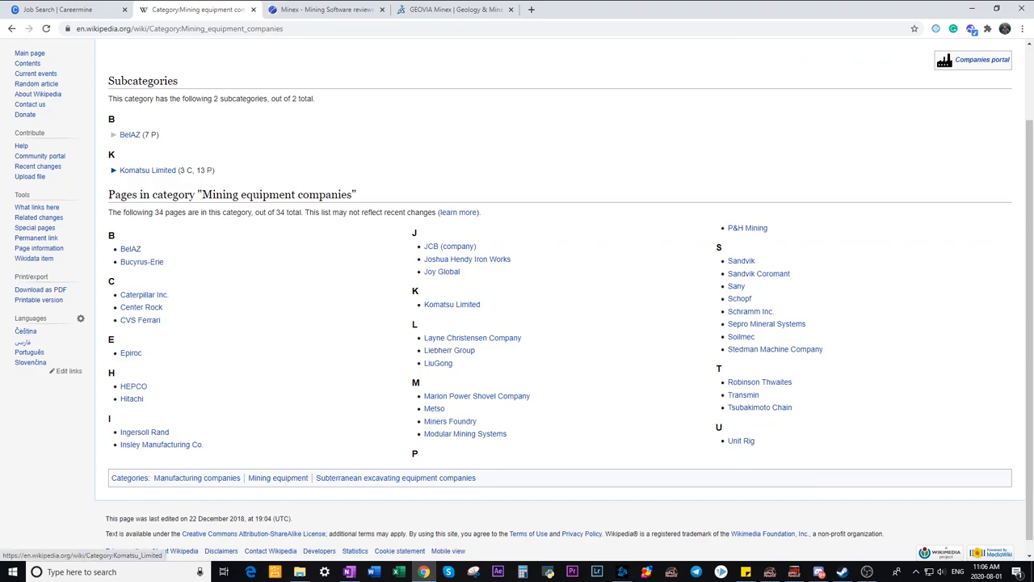
pyautogui.moveTo(144, 294)
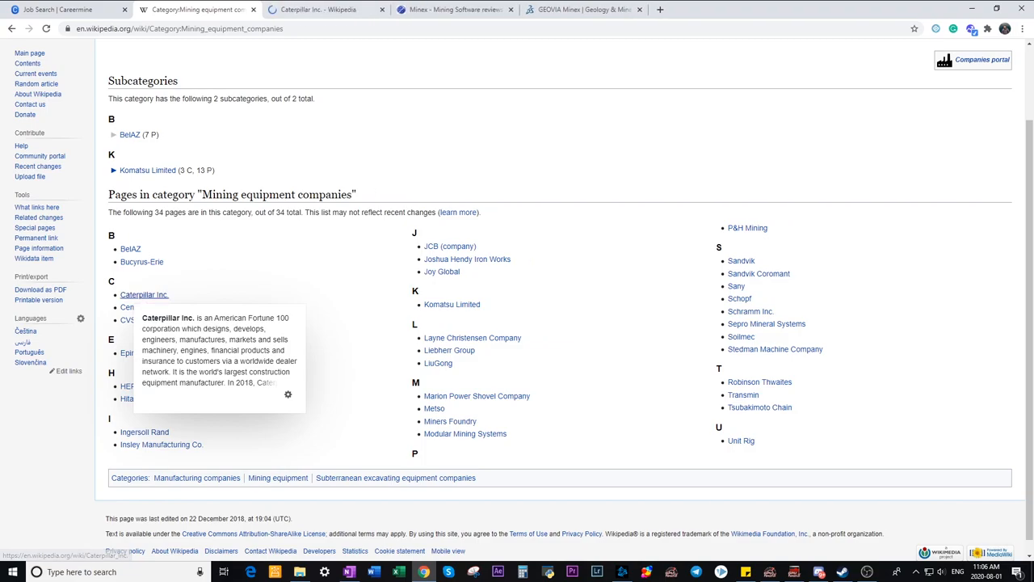
pyautogui.click(145, 294)
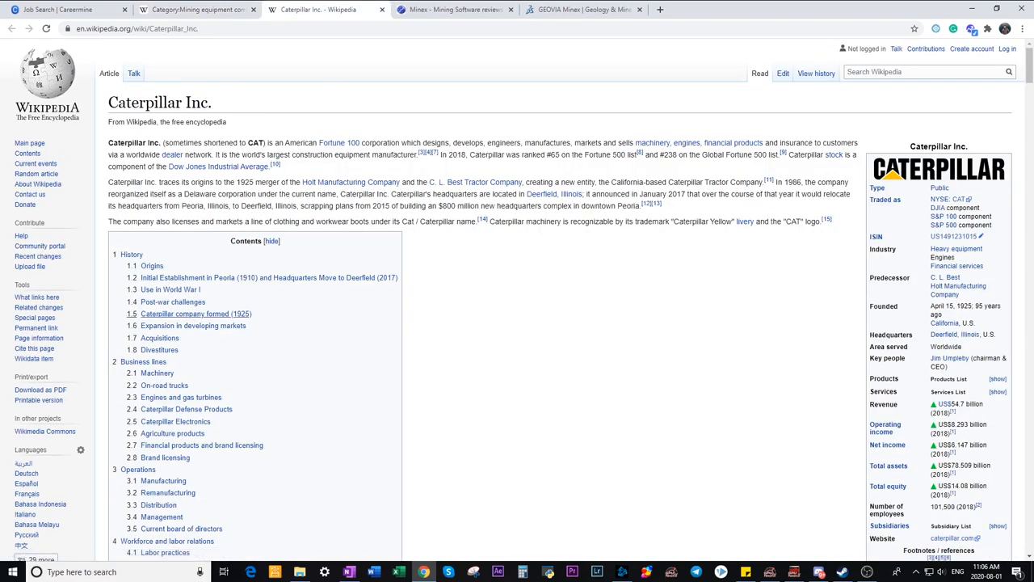
# - Visit caterpillar.com from the Caterpillar article's infobox, then bring up LinkedIn notifications
pyautogui.scroll(-3)
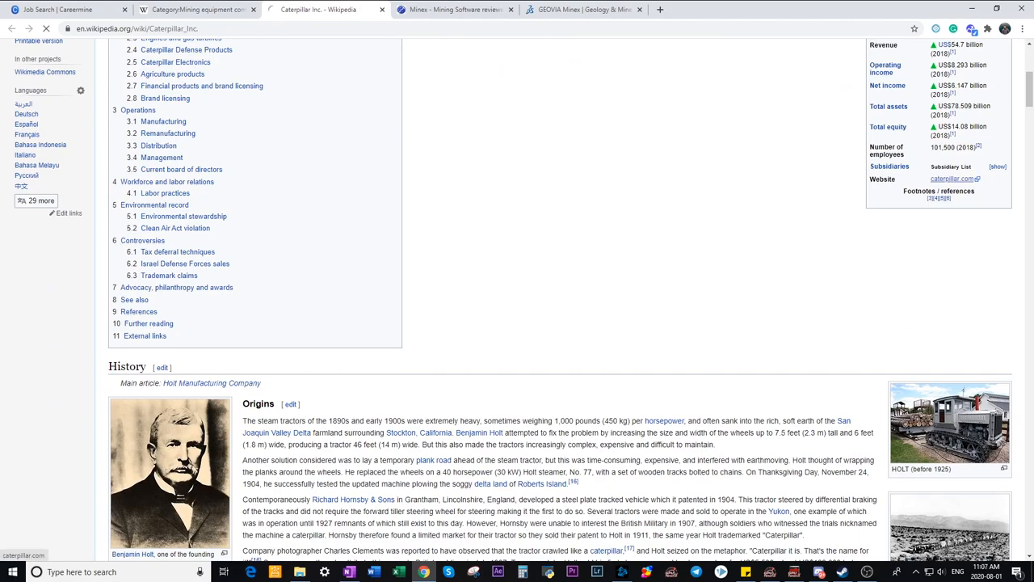
pyautogui.click(962, 179)
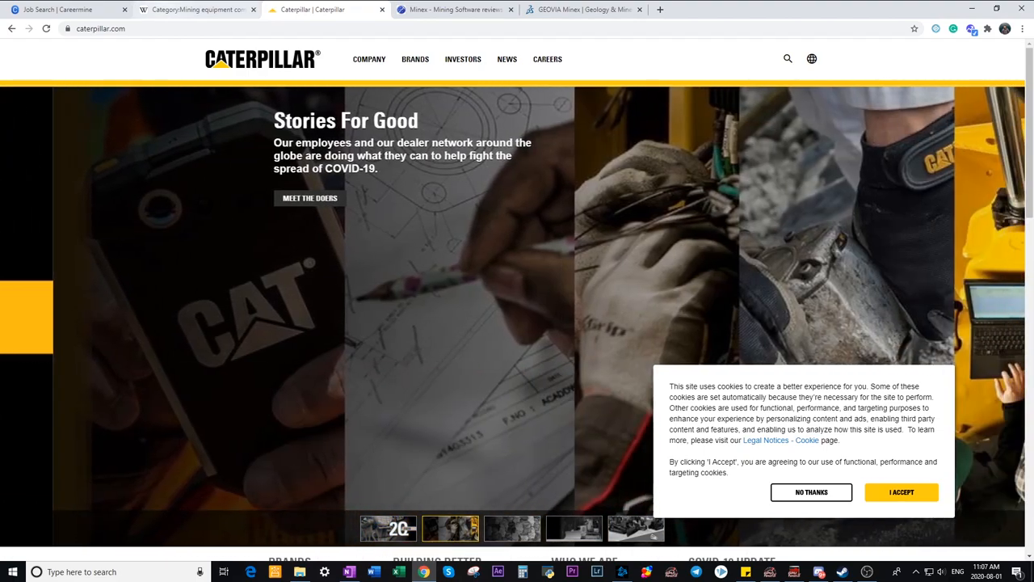
pyautogui.click(202, 14)
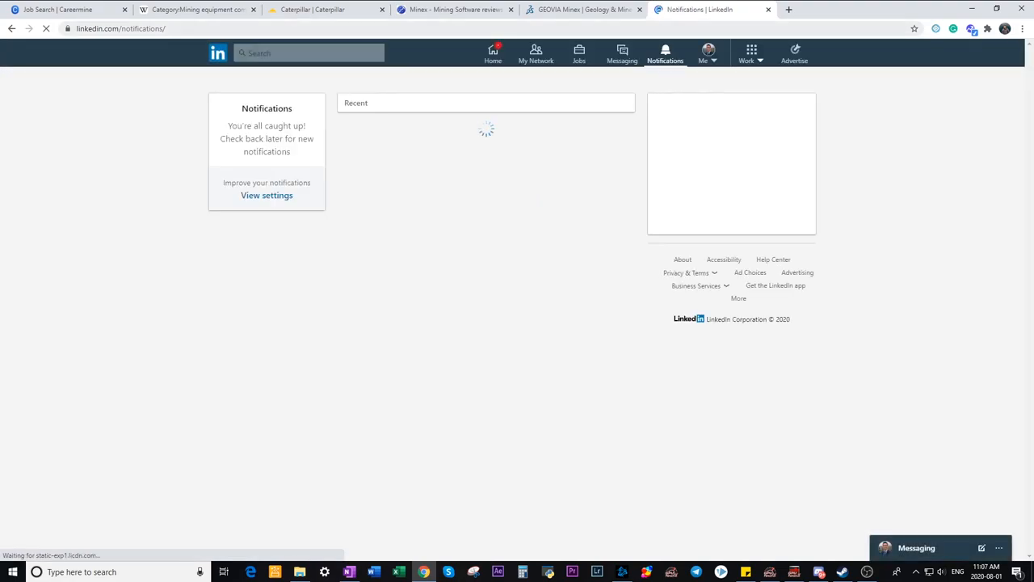
# - Search LinkedIn jobs for 'mining engineer' in Canada, listing 194 results
pyautogui.click(299, 53)
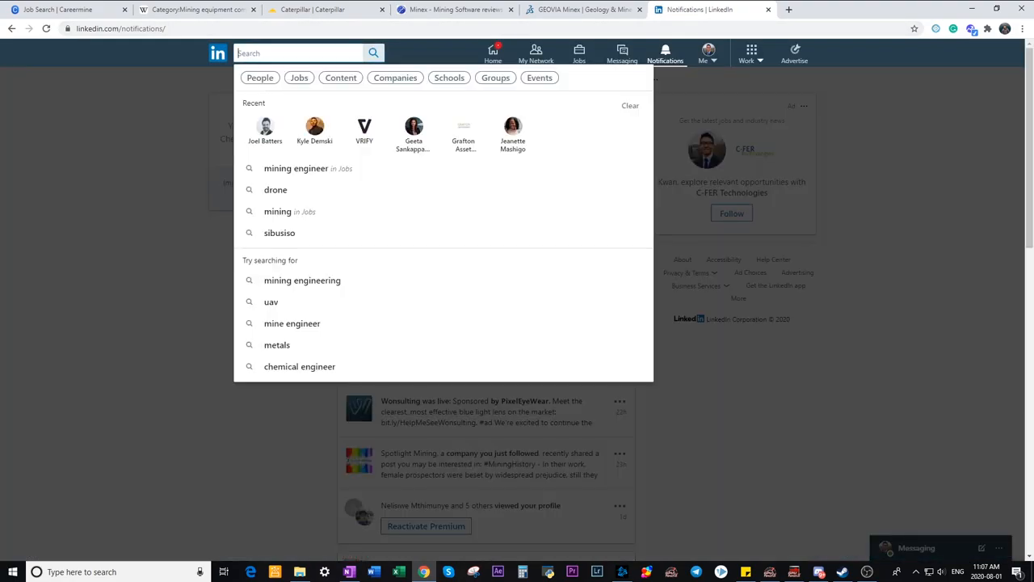
pyautogui.write('mining engineer')
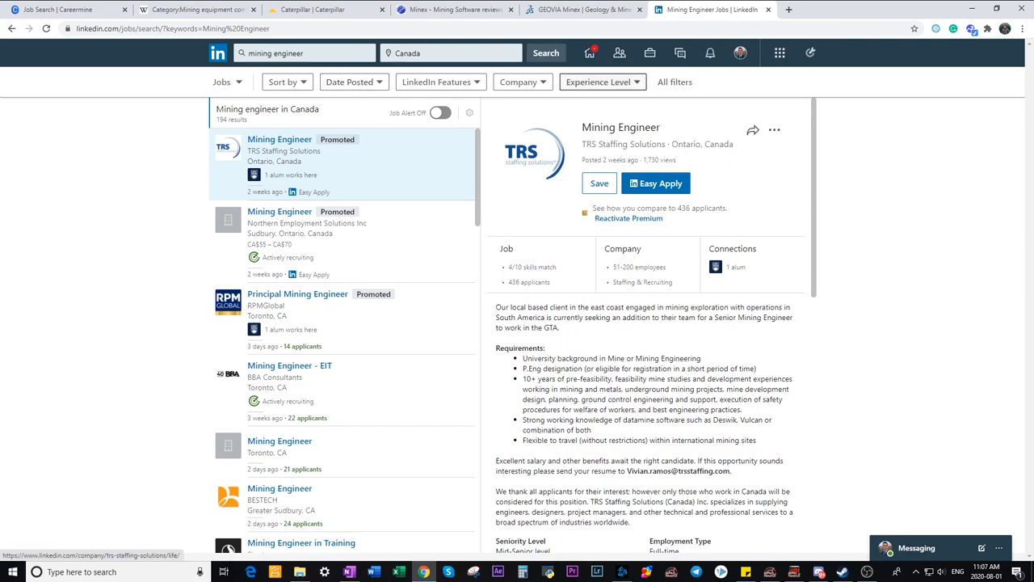
pyautogui.click(603, 81)
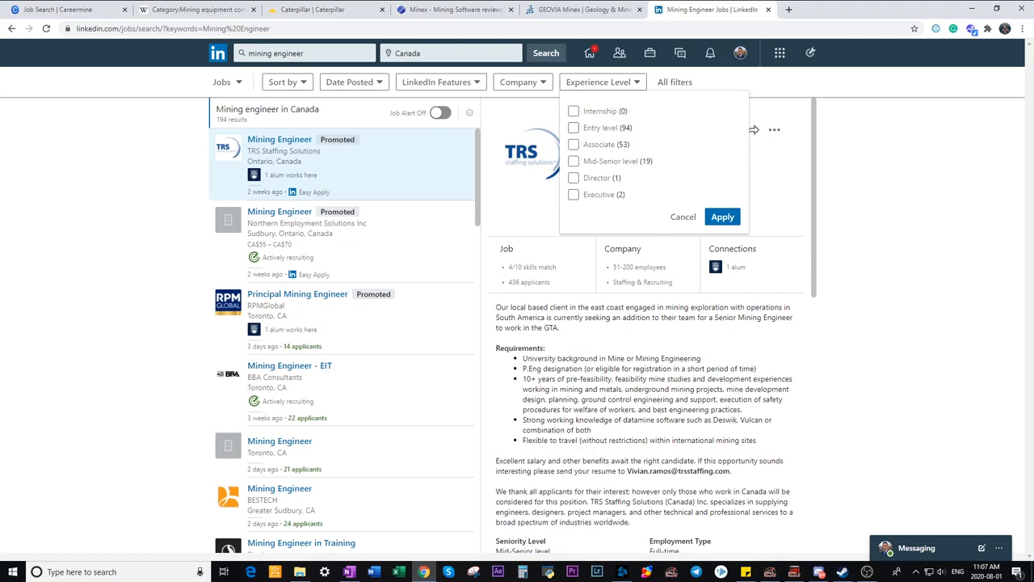
pyautogui.click(682, 216)
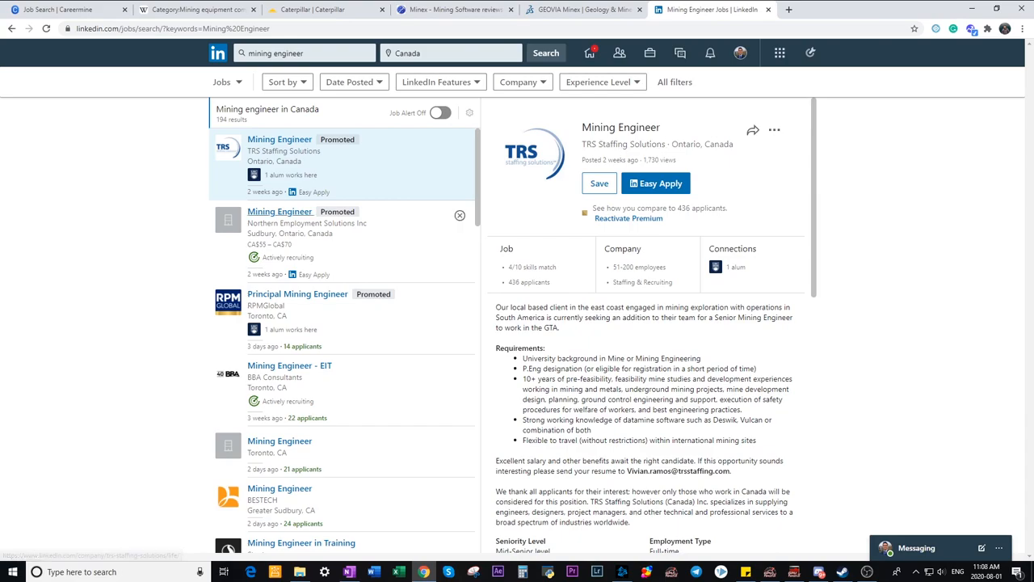
pyautogui.scroll(-3)
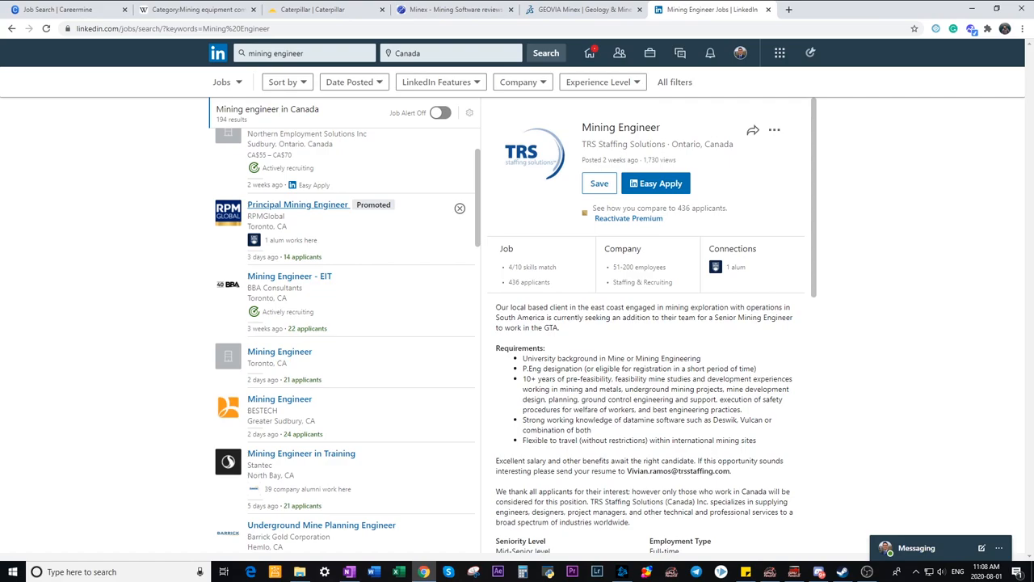
pyautogui.scroll(-3)
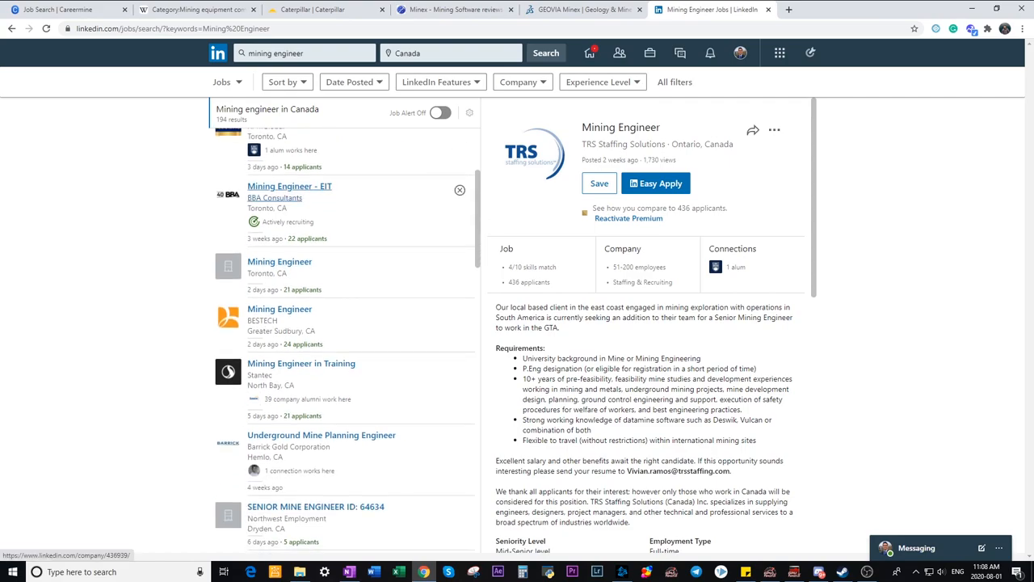
pyautogui.scroll(-3)
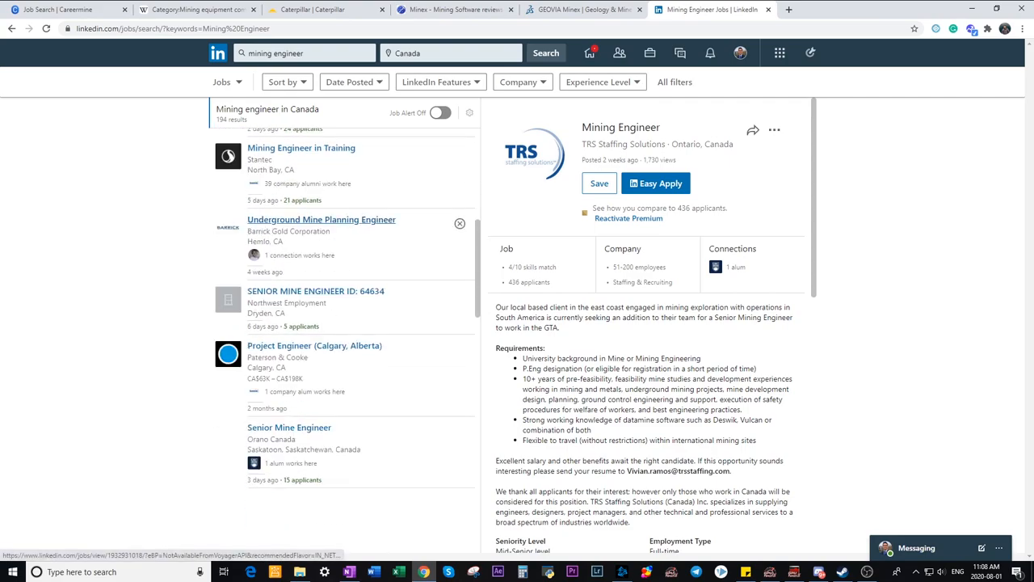
pyautogui.scroll(-3)
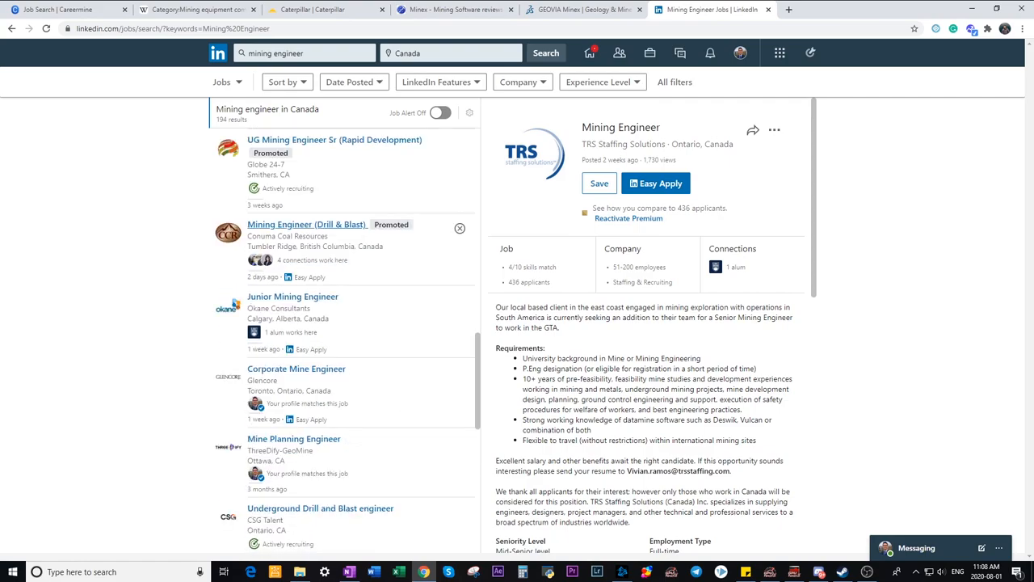